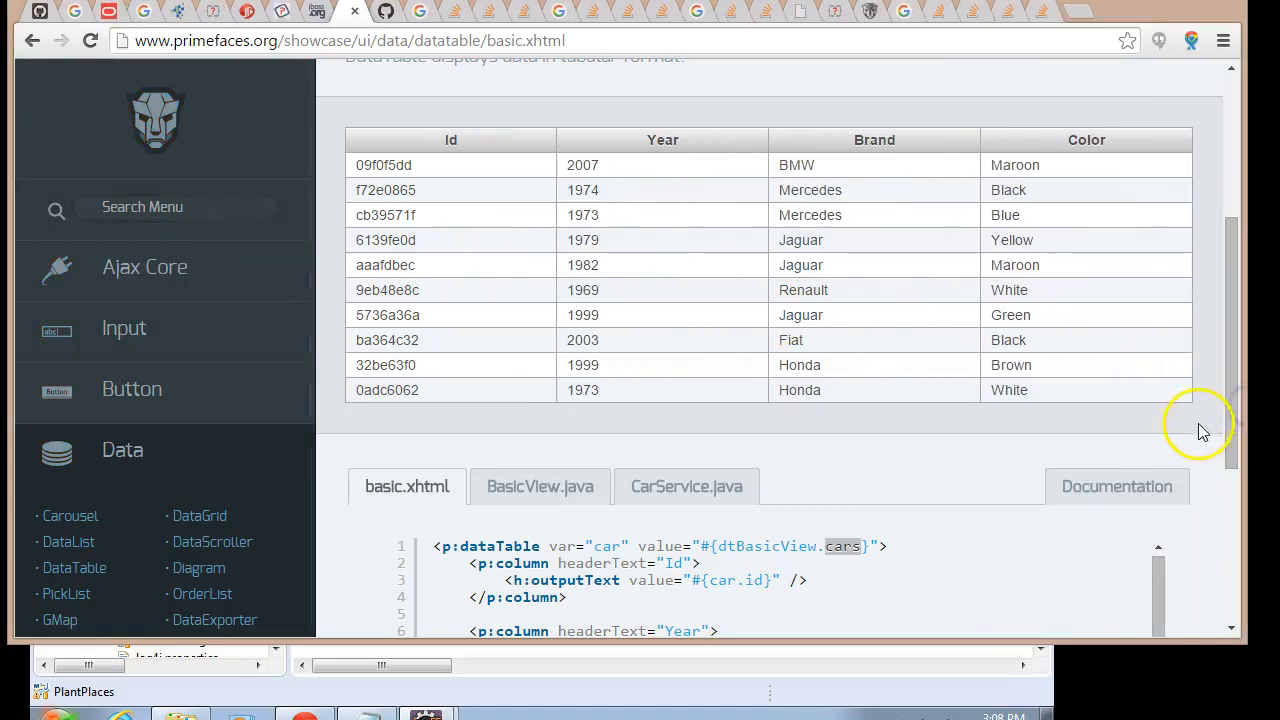
- Scroll the DataTable Basic showcase page down to the basic.xhtml source tab
scroll(down, 3)
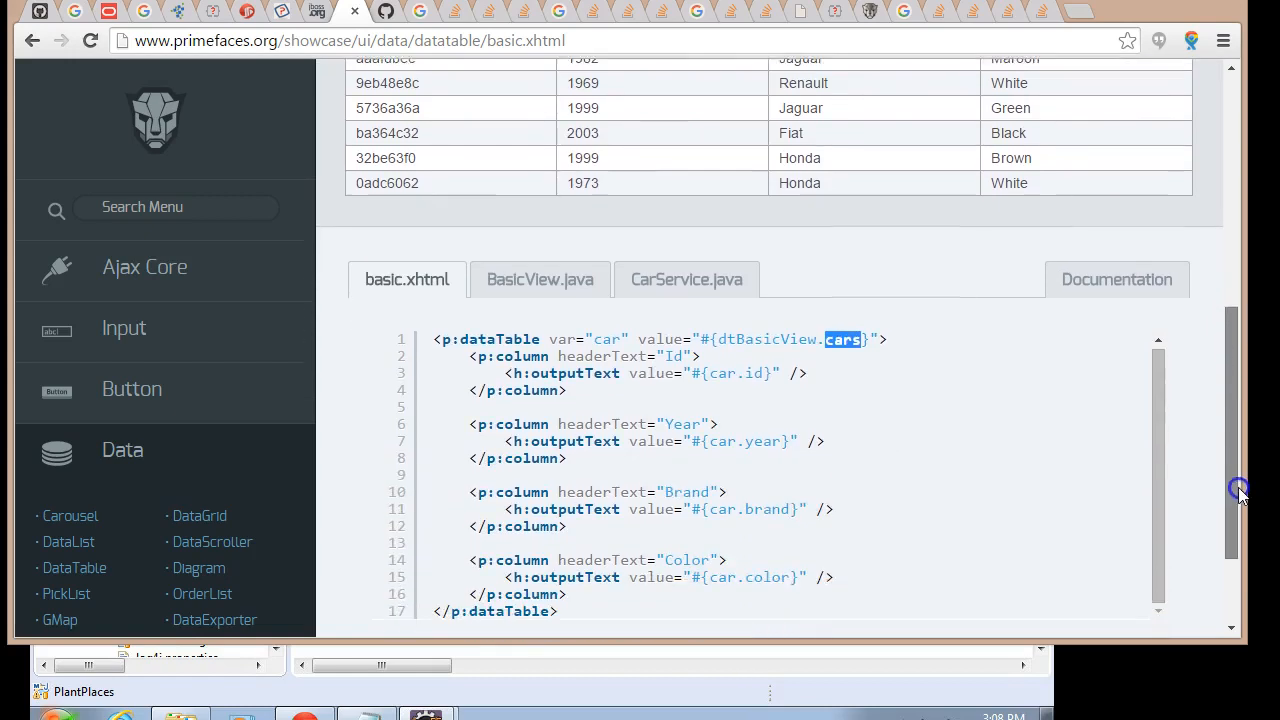
scroll(down, 3)
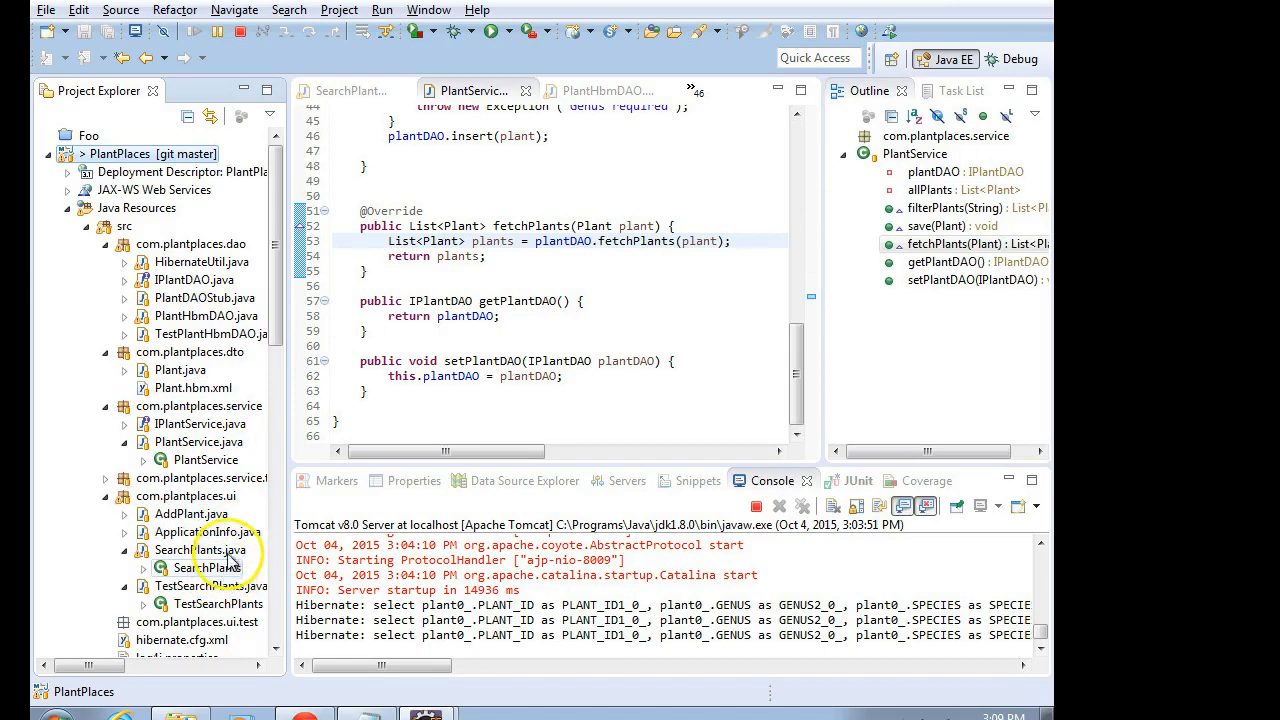
- Open SearchPlants.java, then open faces-config.xml from WebContent/WEB-INF
double_click(200, 550)
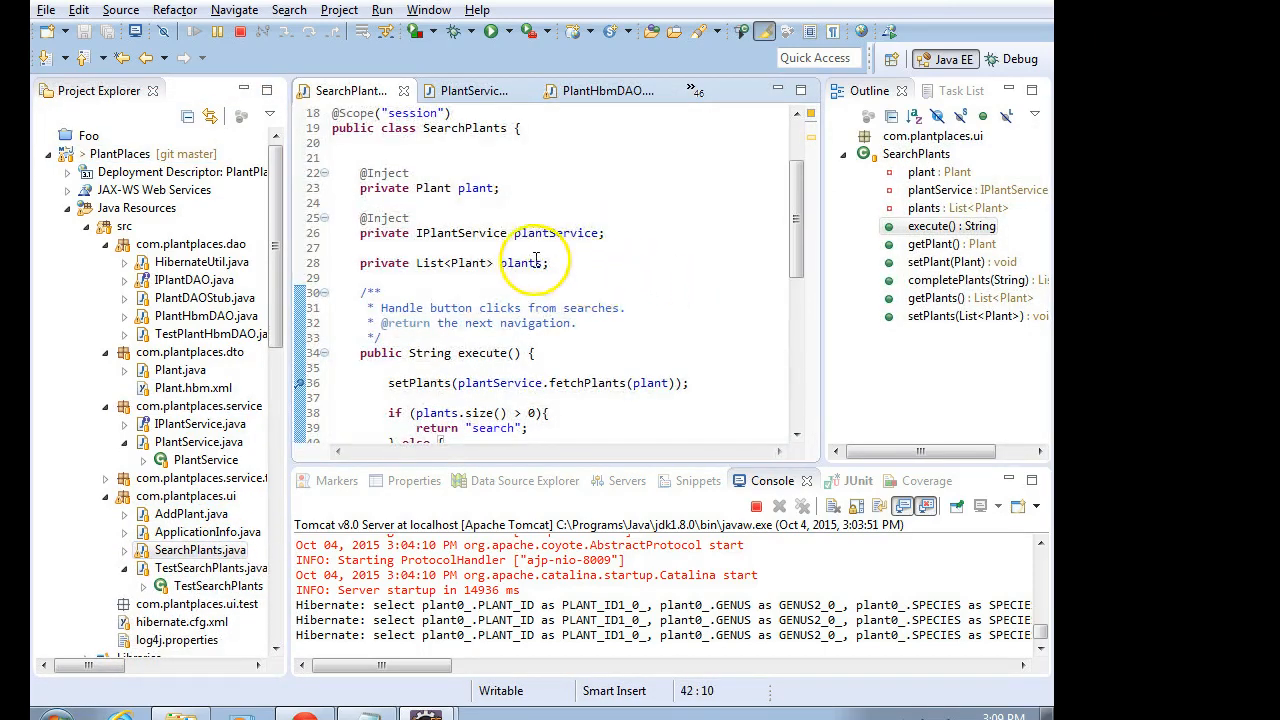
mouse_move(520, 262)
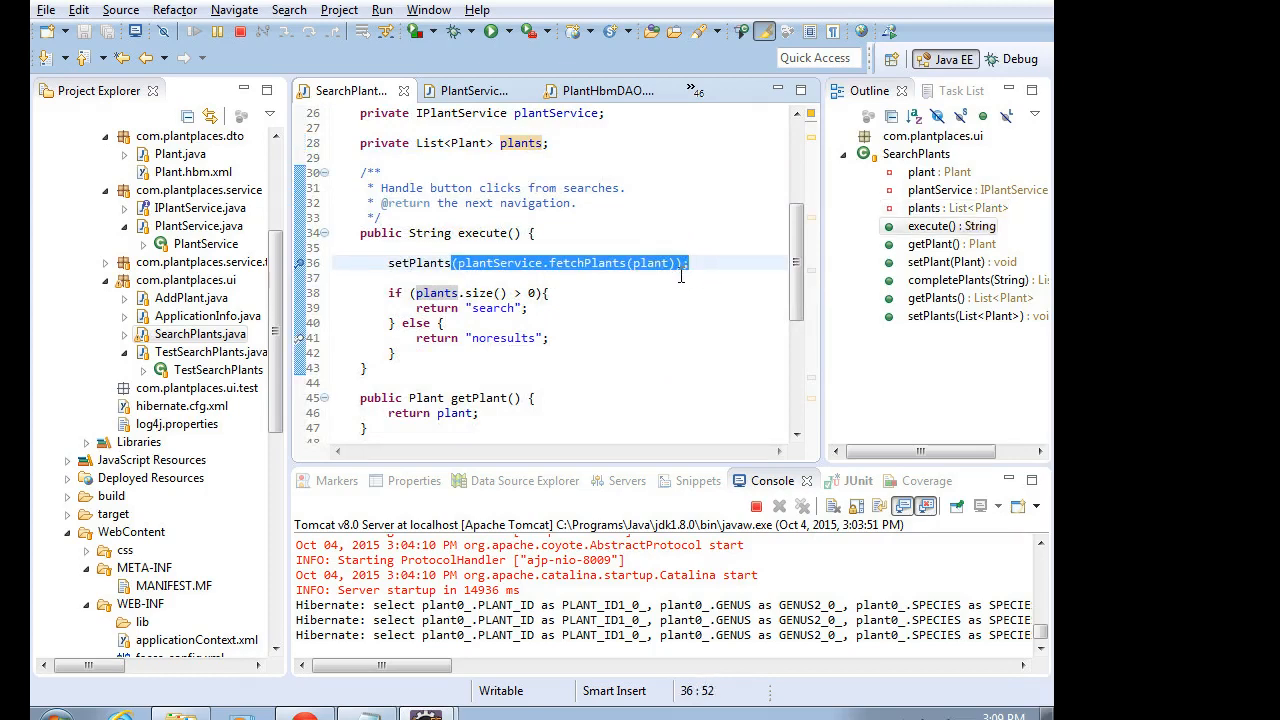
mouse_move(278, 358)
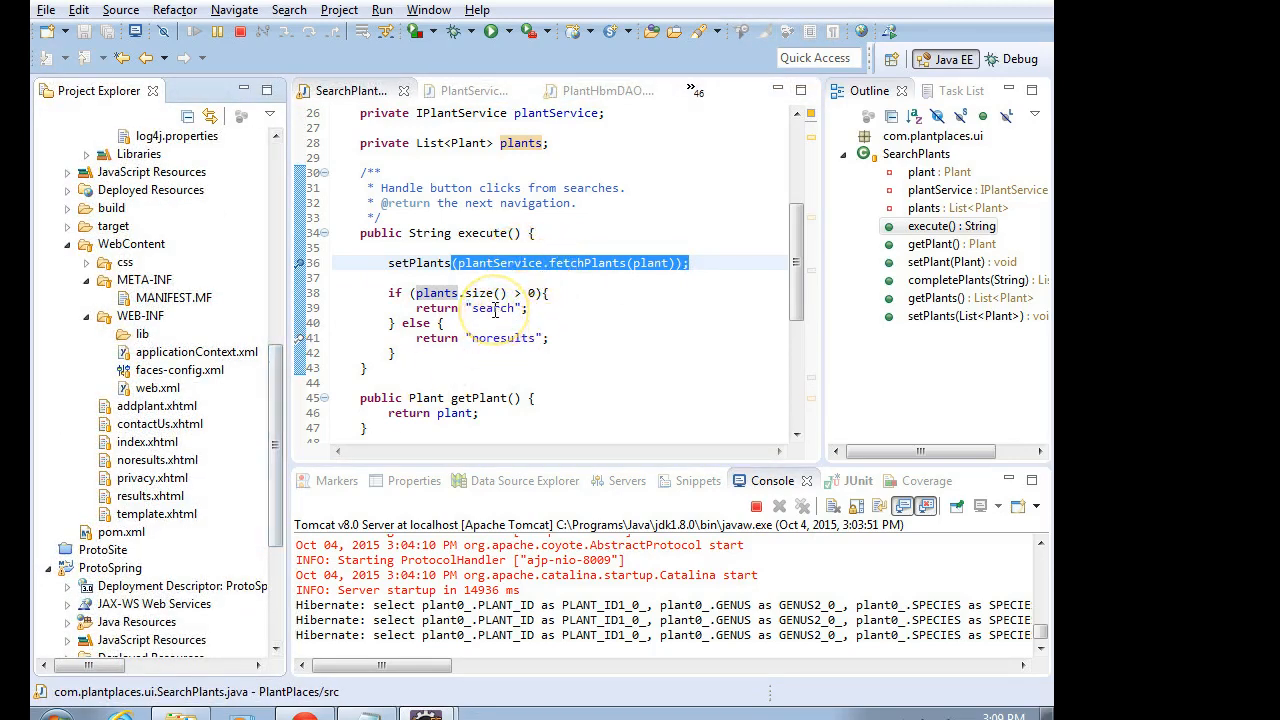
mouse_move(184, 372)
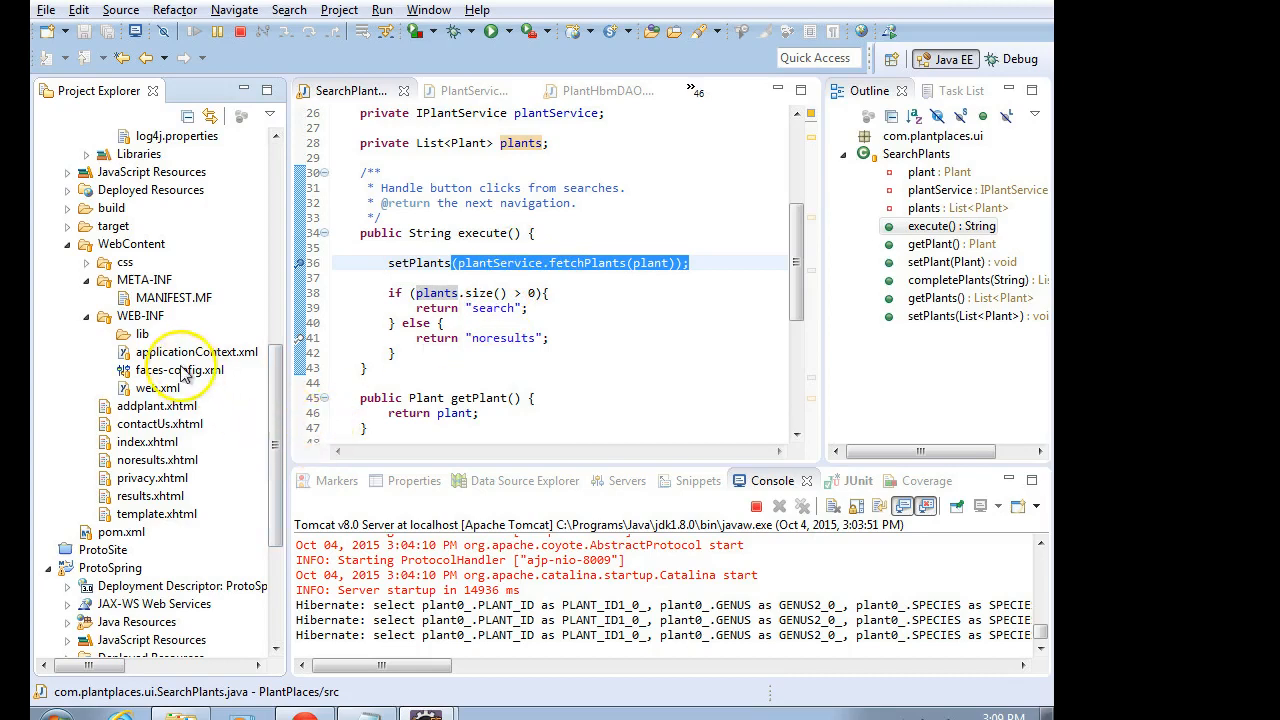
double_click(180, 370)
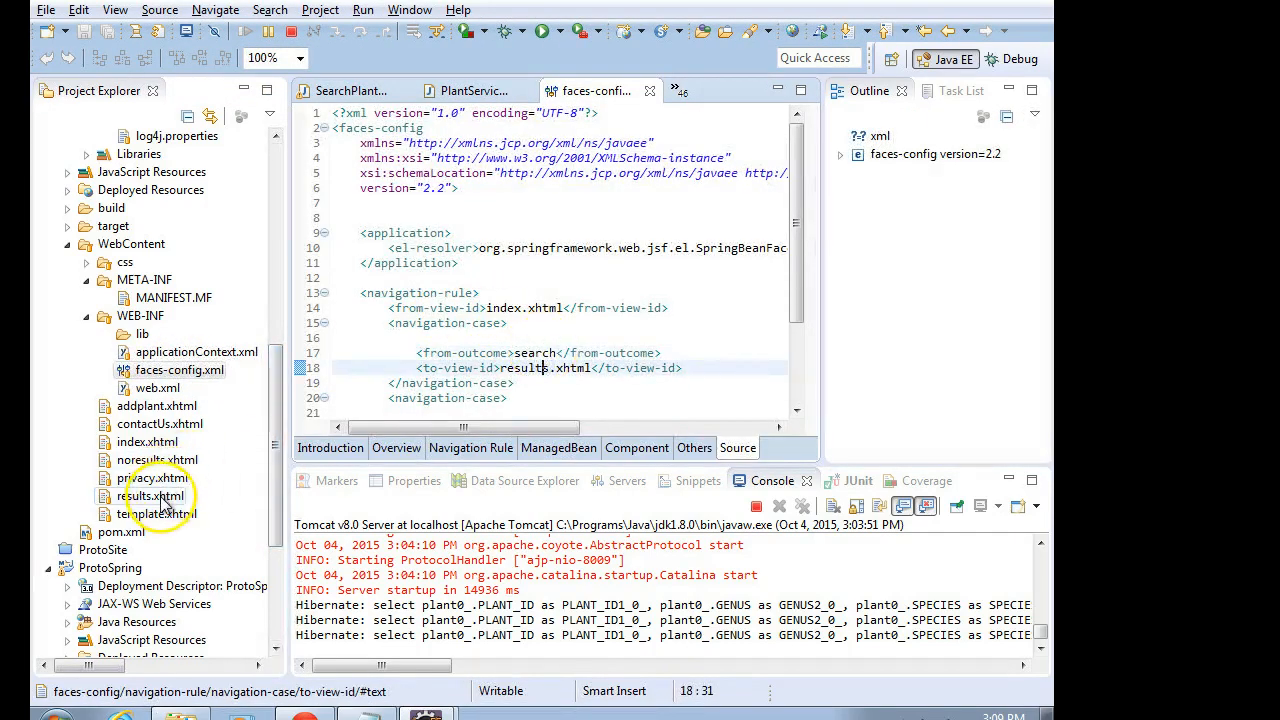
- Open results.xhtml from Project Explorer for editing
double_click(152, 496)
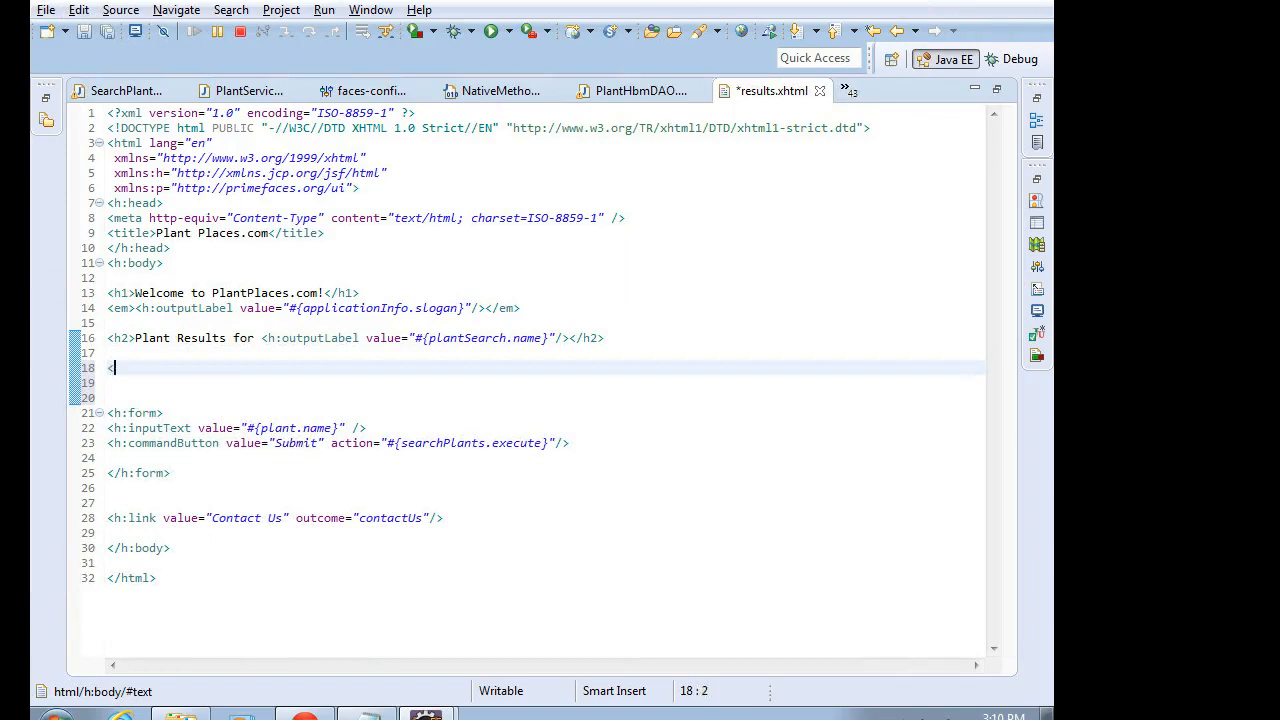
- Add <p:dataTable var="plant" value="#{}"> with its auto-inserted closing tag below the heading
text(<p:data)
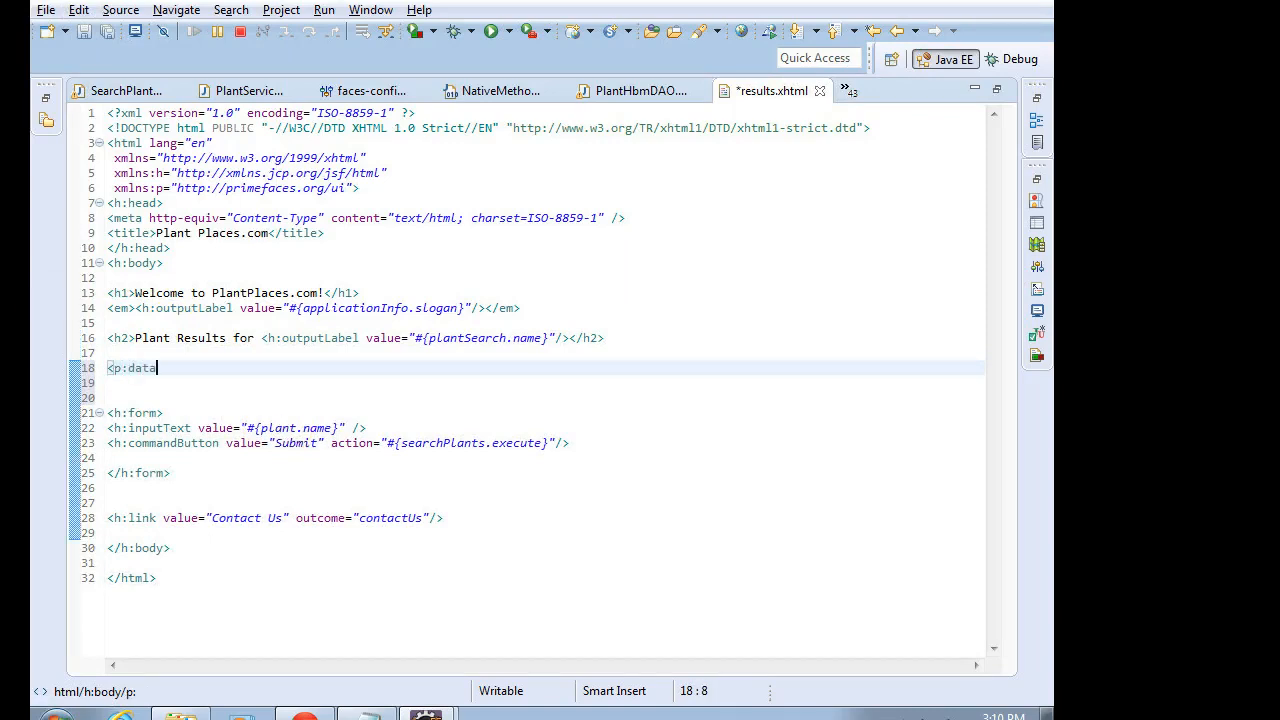
text(Table)
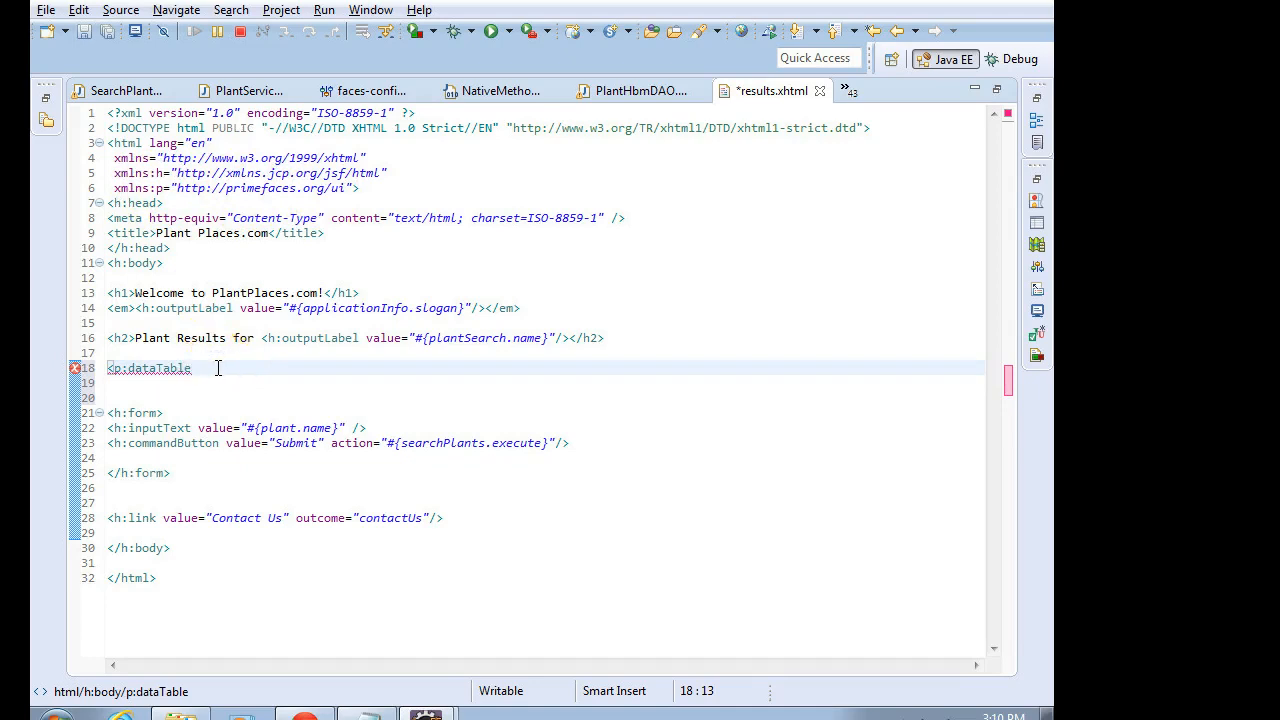
right_click(200, 380)
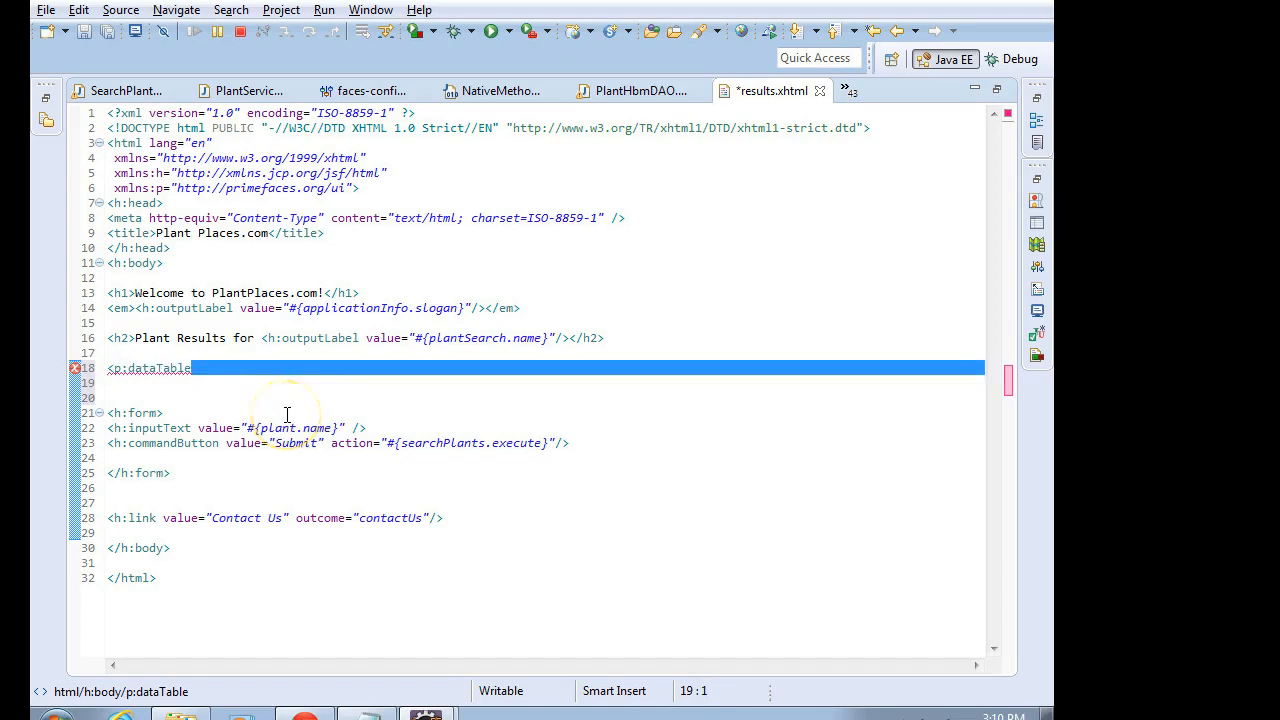
text(var=)
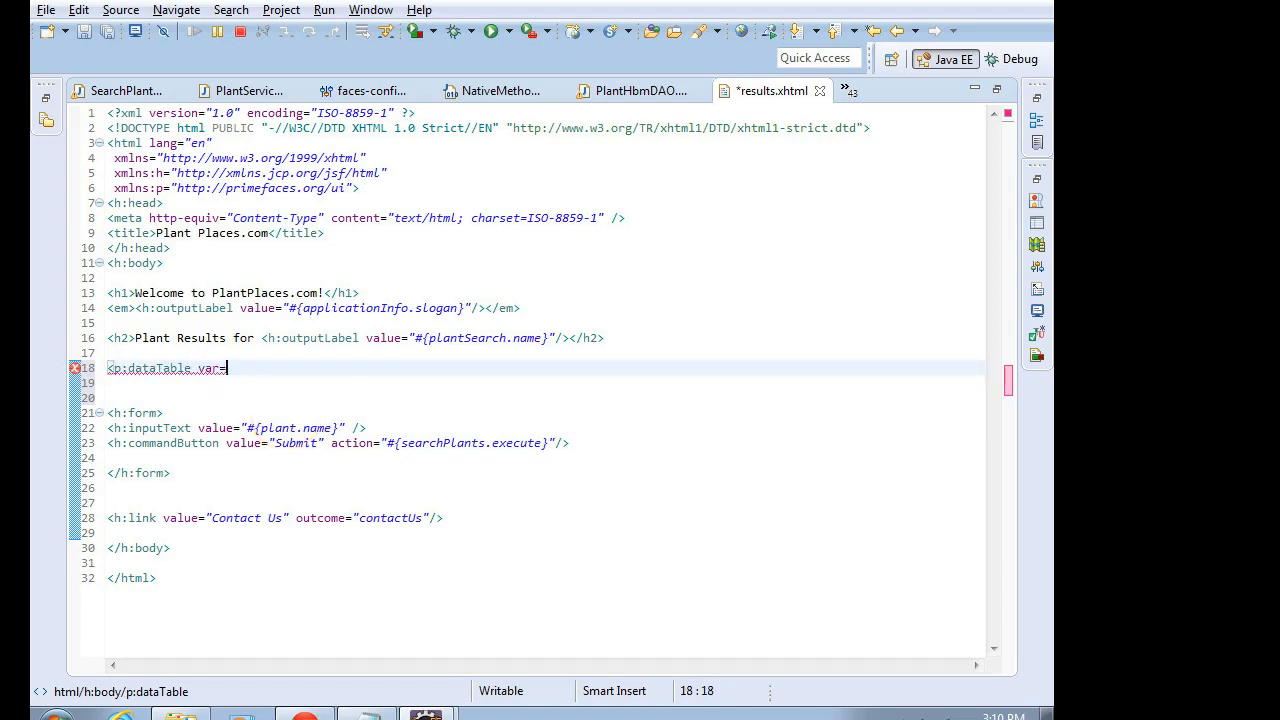
text("plant")
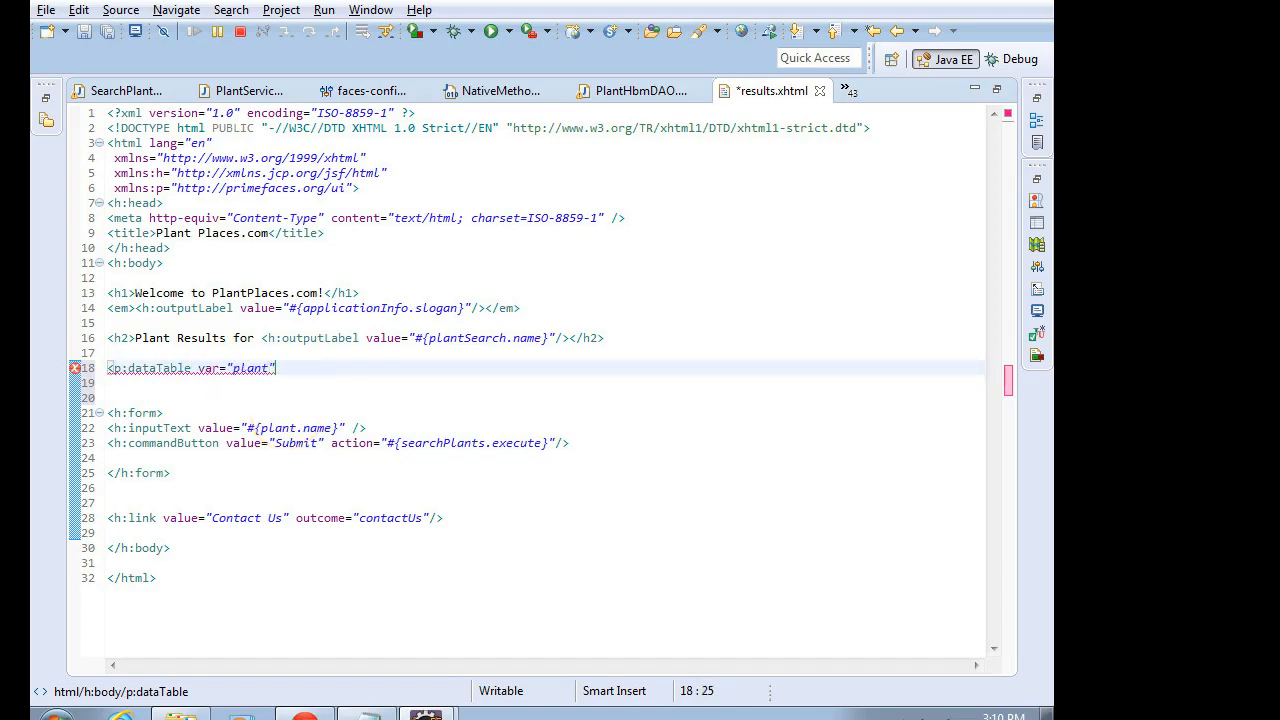
text(value=")
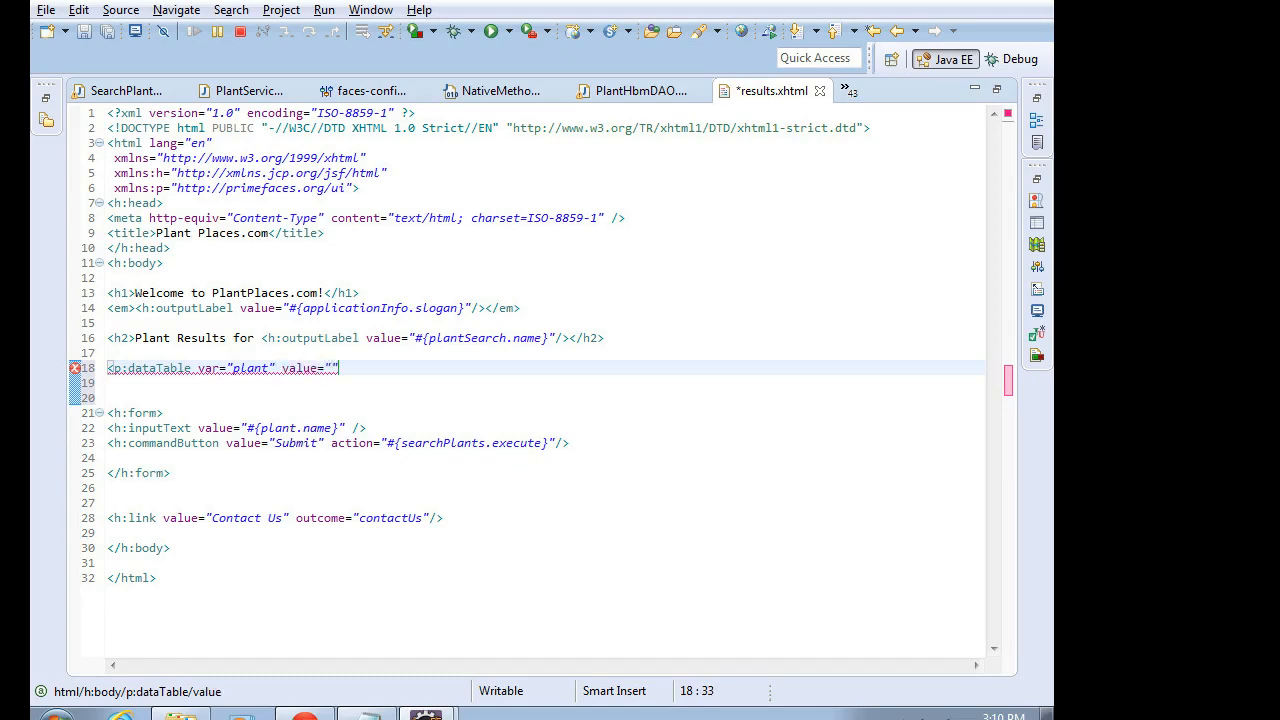
text(#{)
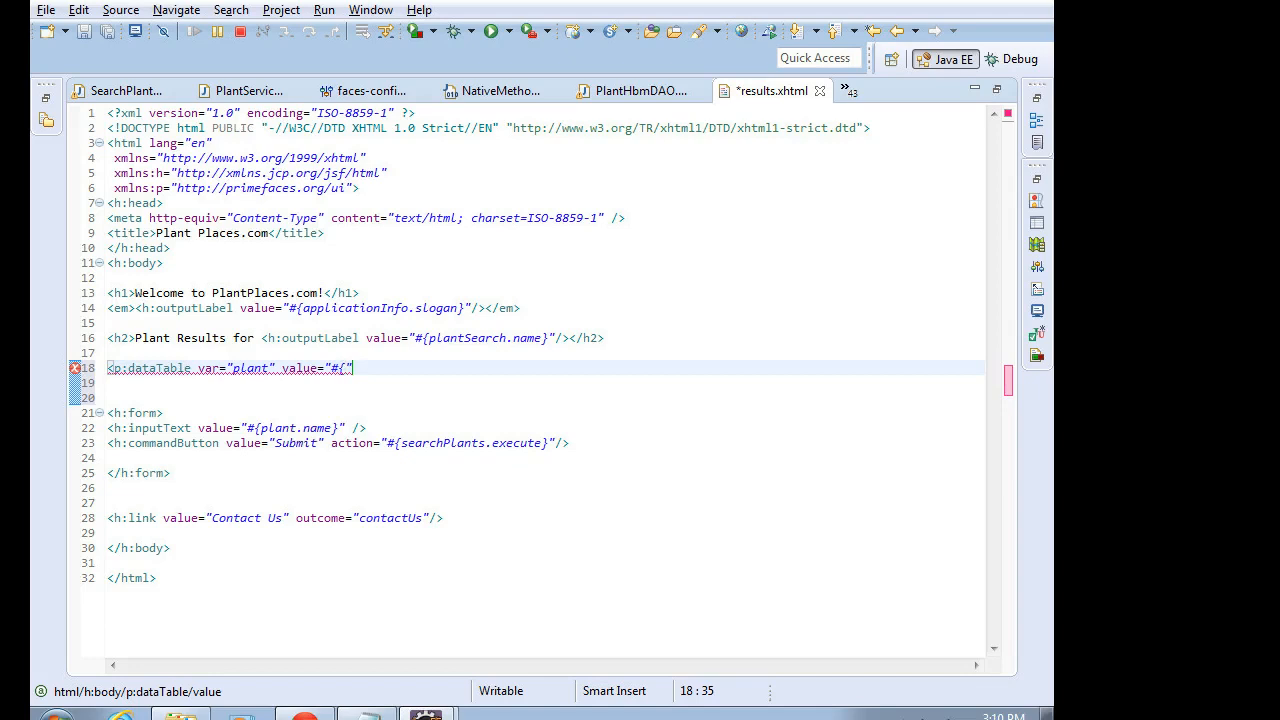
text(})
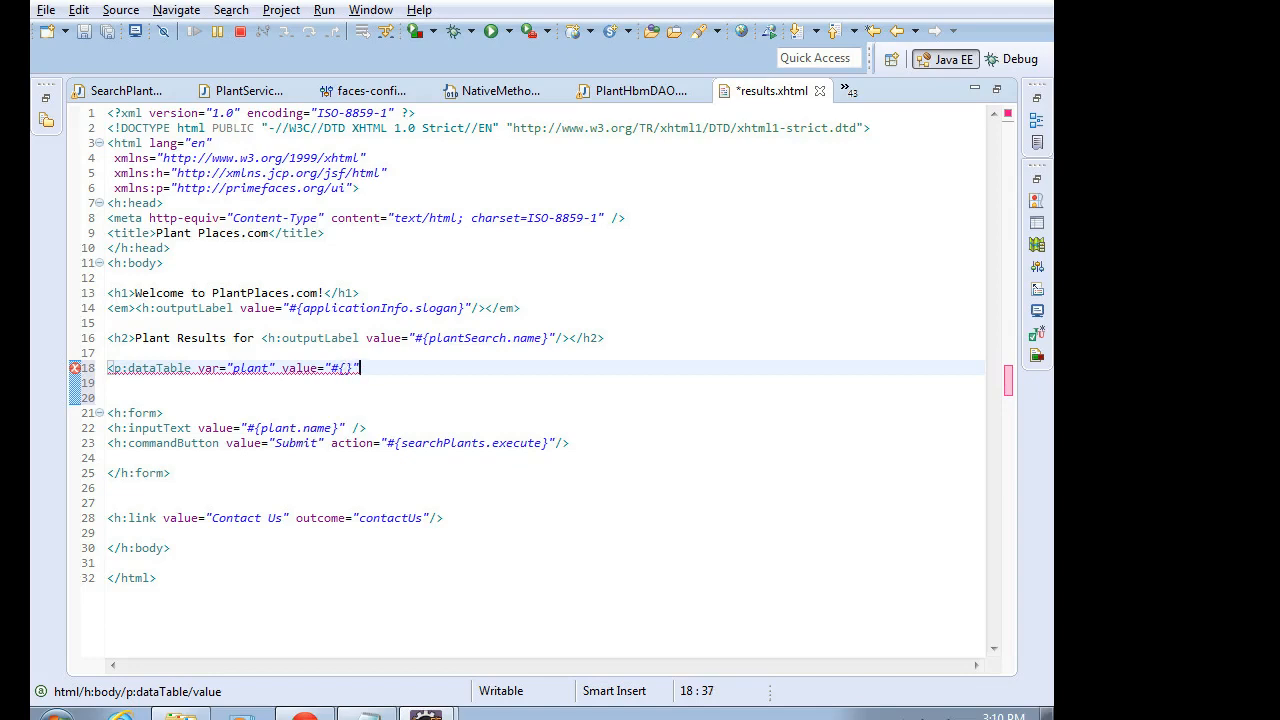
text(>)
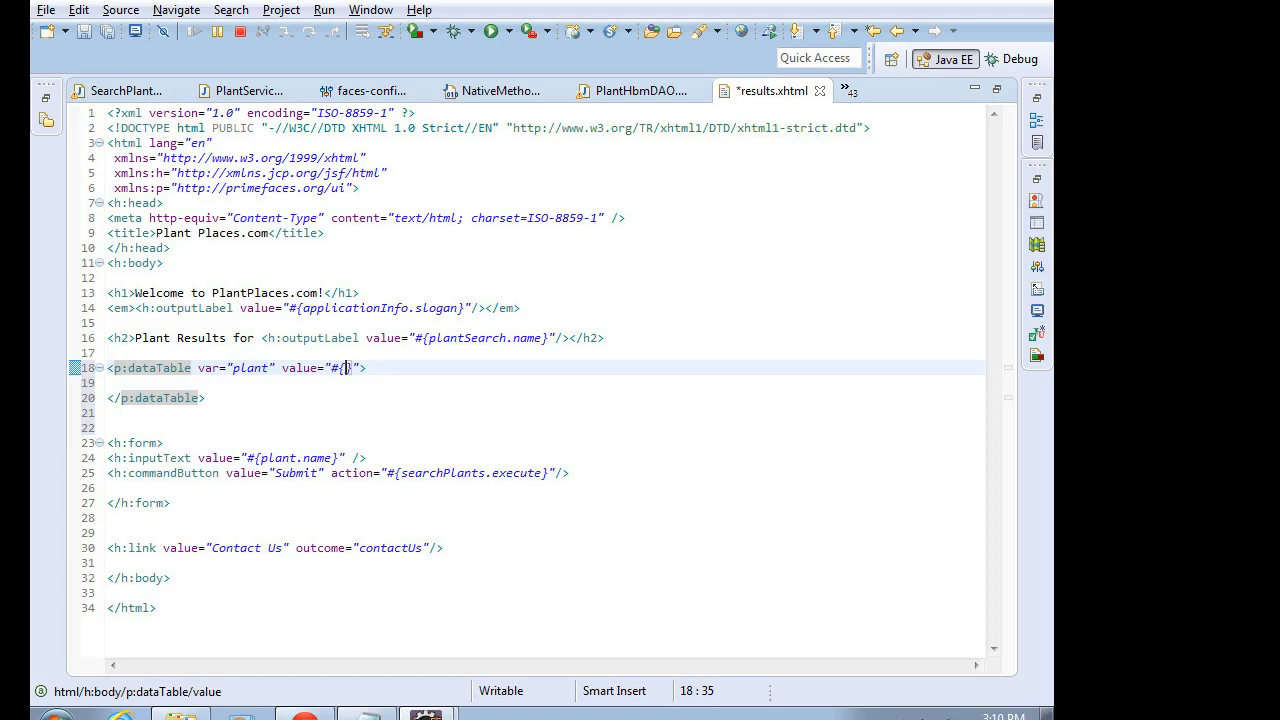
- Bind the dataTable value to #{searchPlants.plants} and save results.xhtml
text(search})
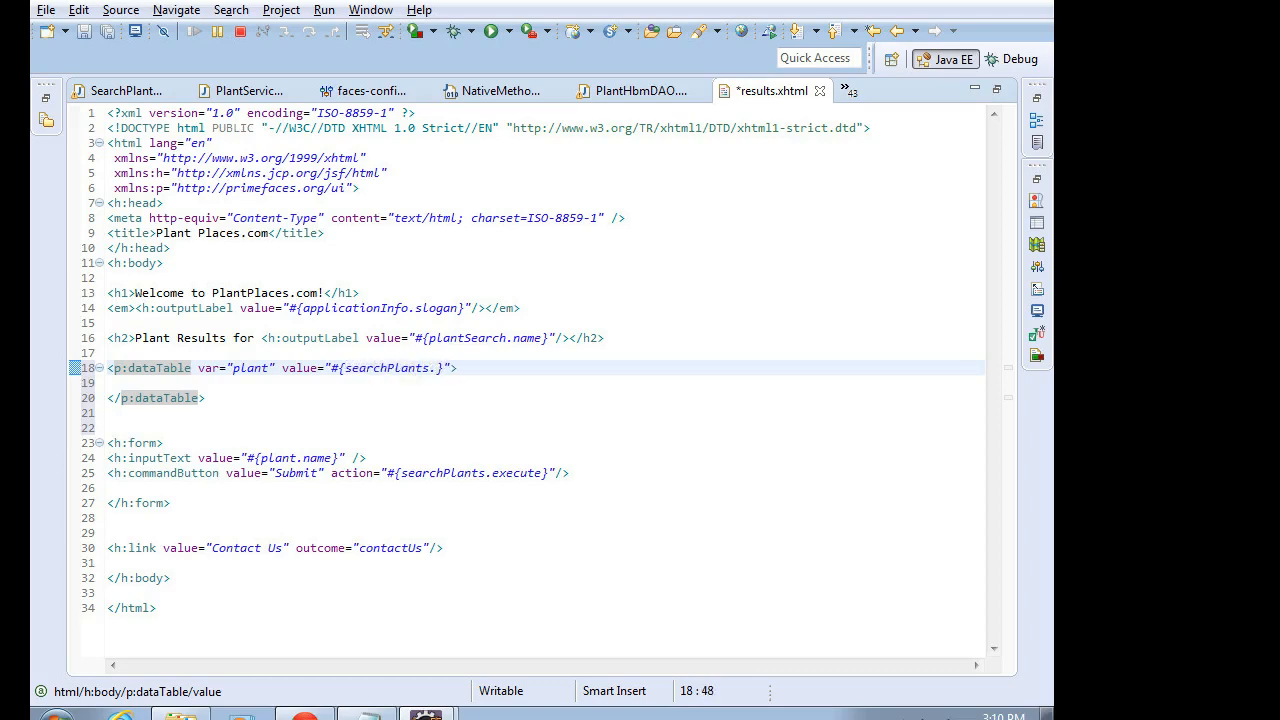
text(plants)
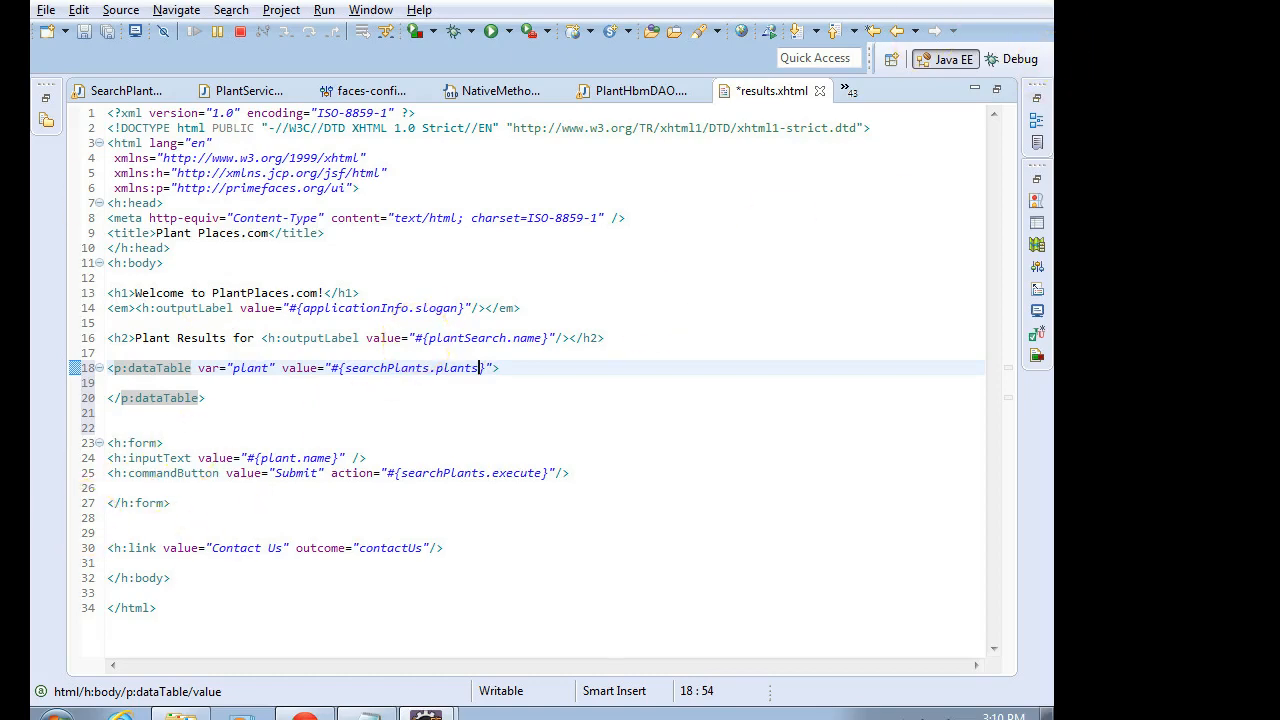
key(ctrl+s)
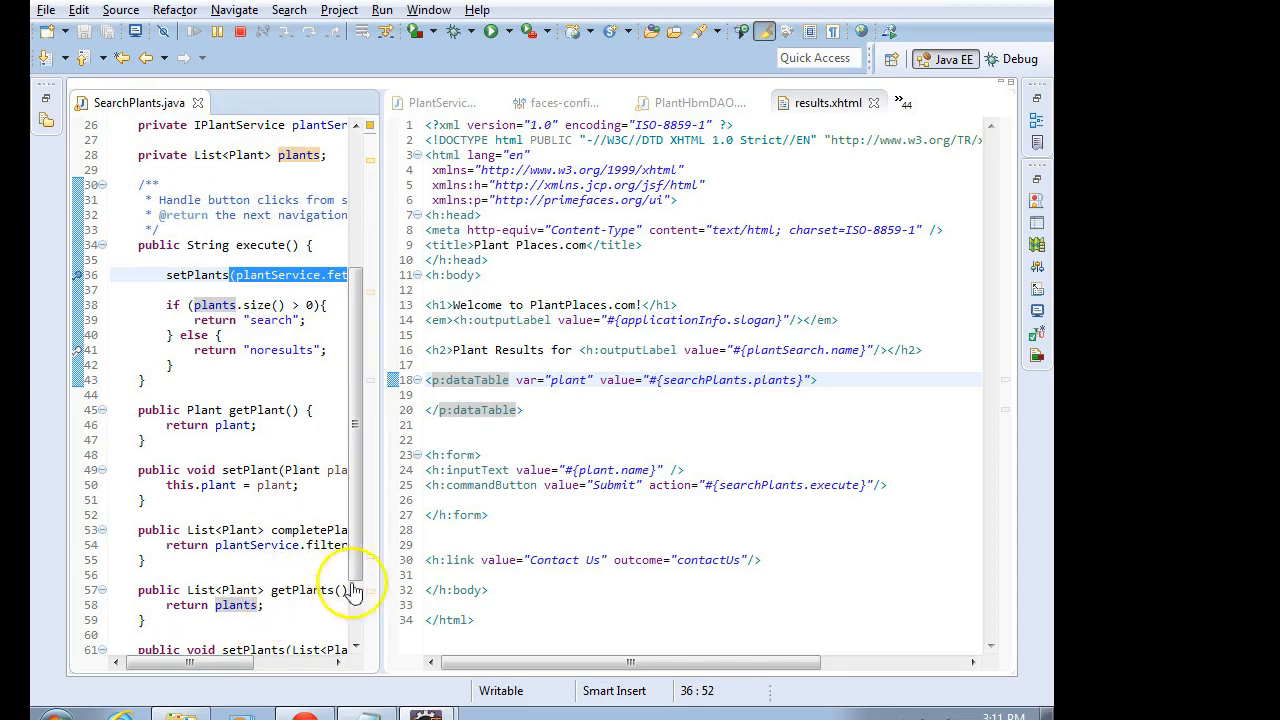
mouse_move(570, 580)
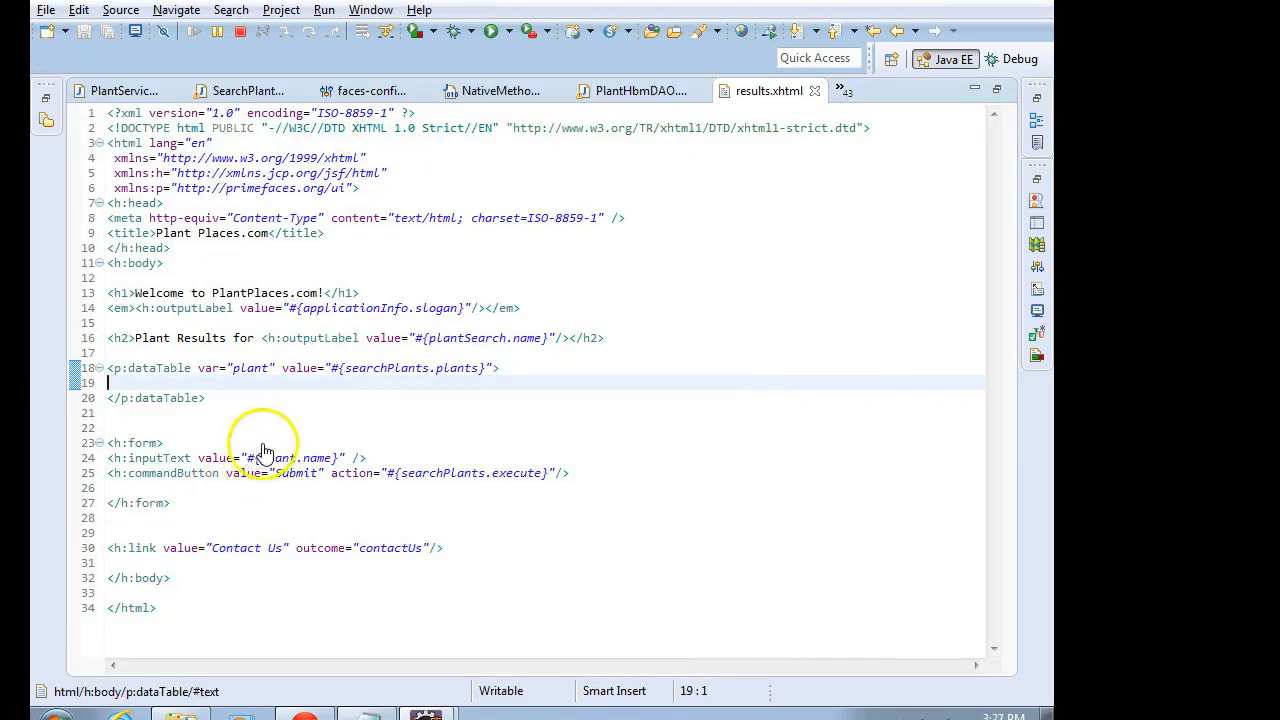
mouse_move(288, 436)
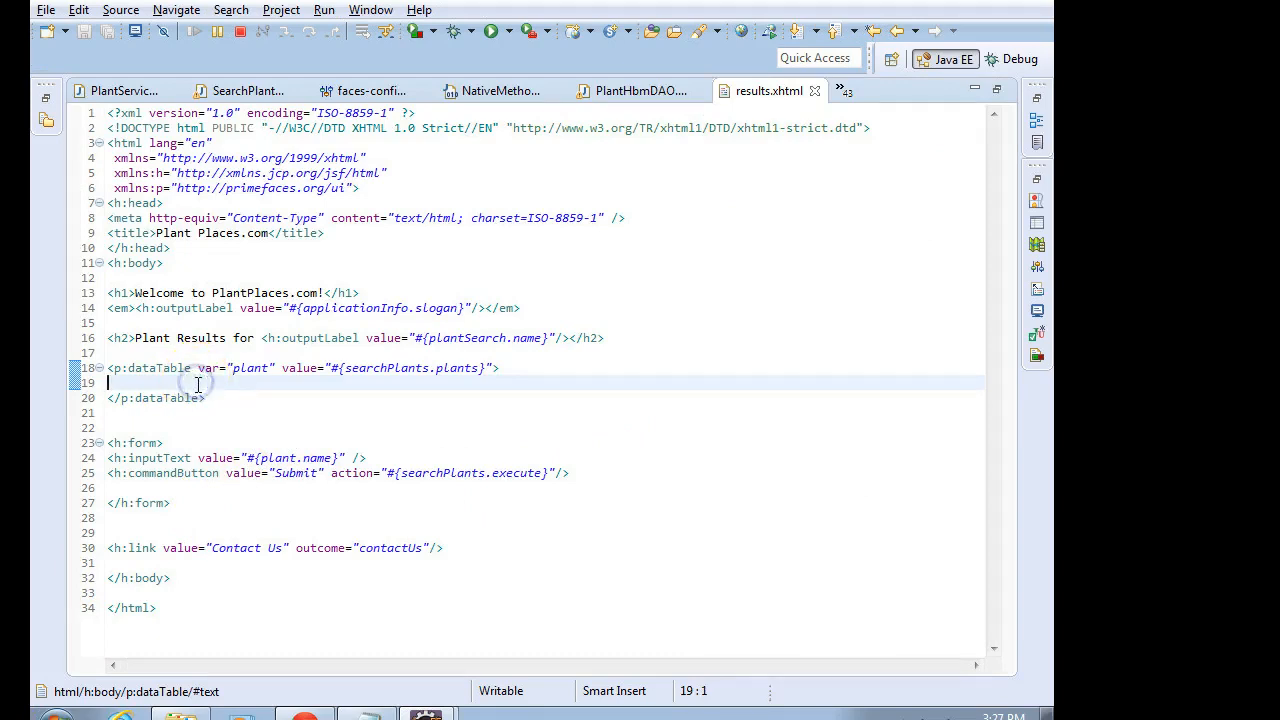
- Add a p:column with headerText="Genus" inside the dataTable
text(<)
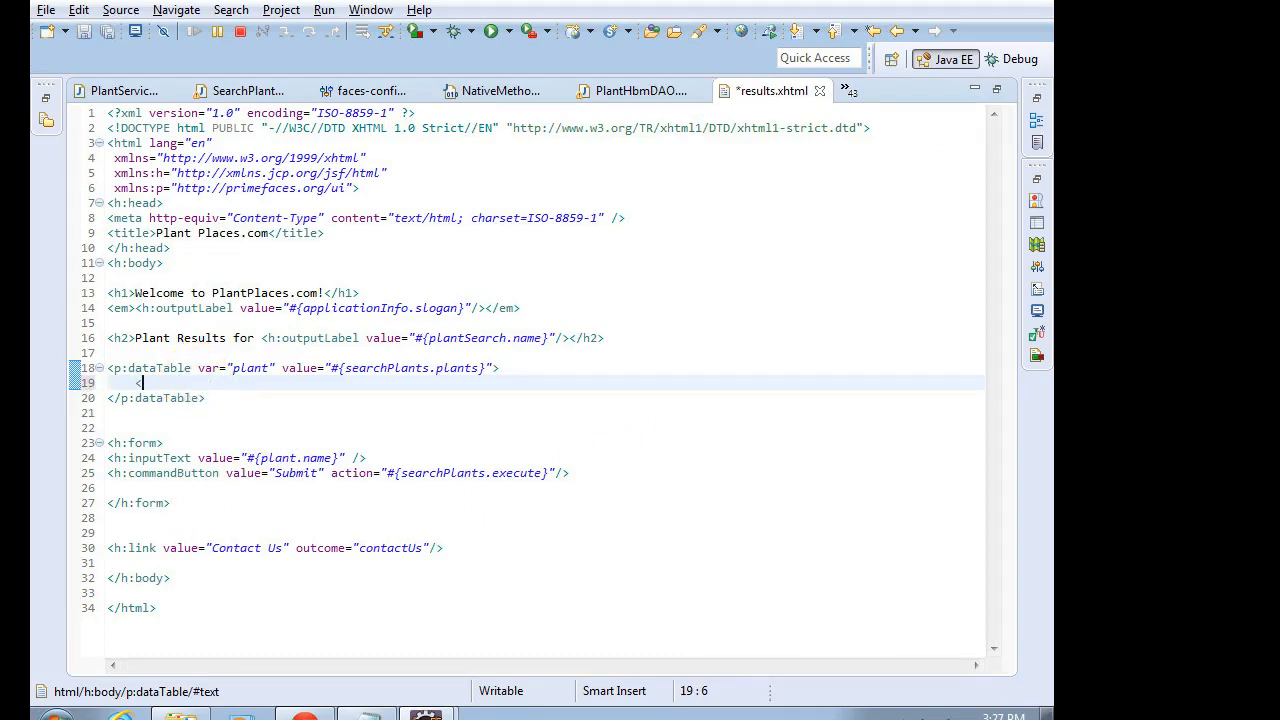
text(P)
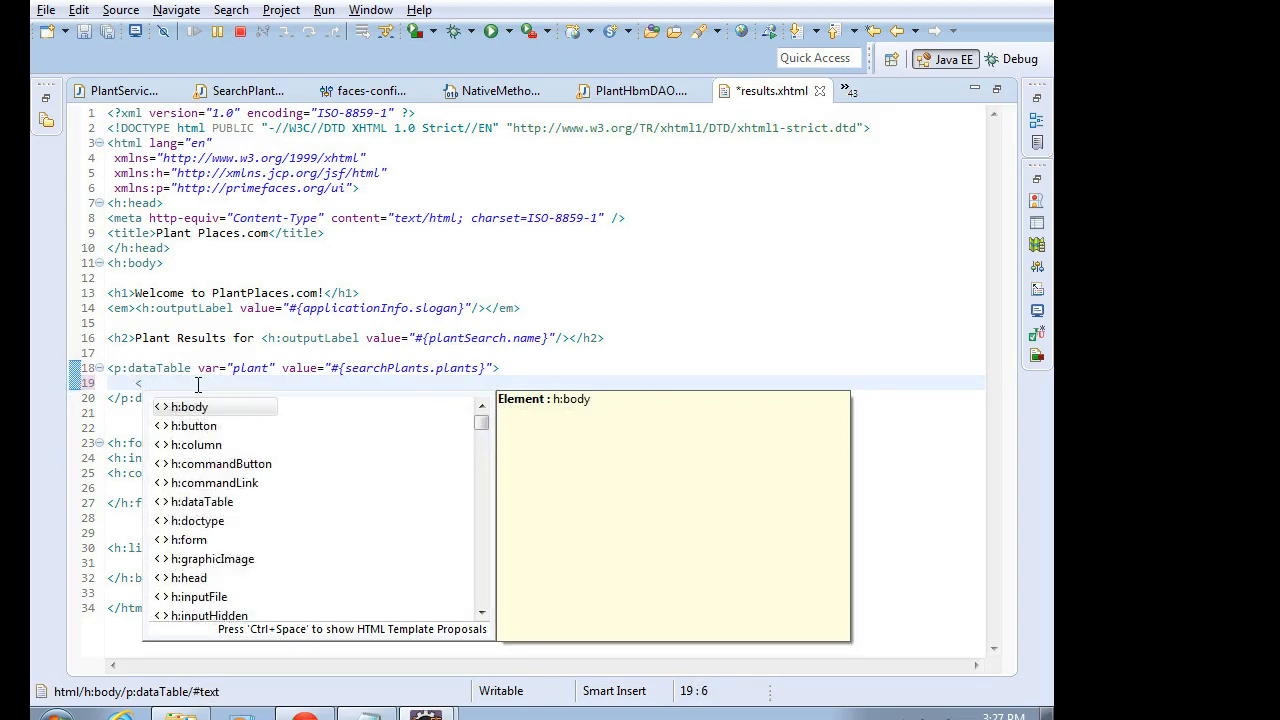
text(p:column >)
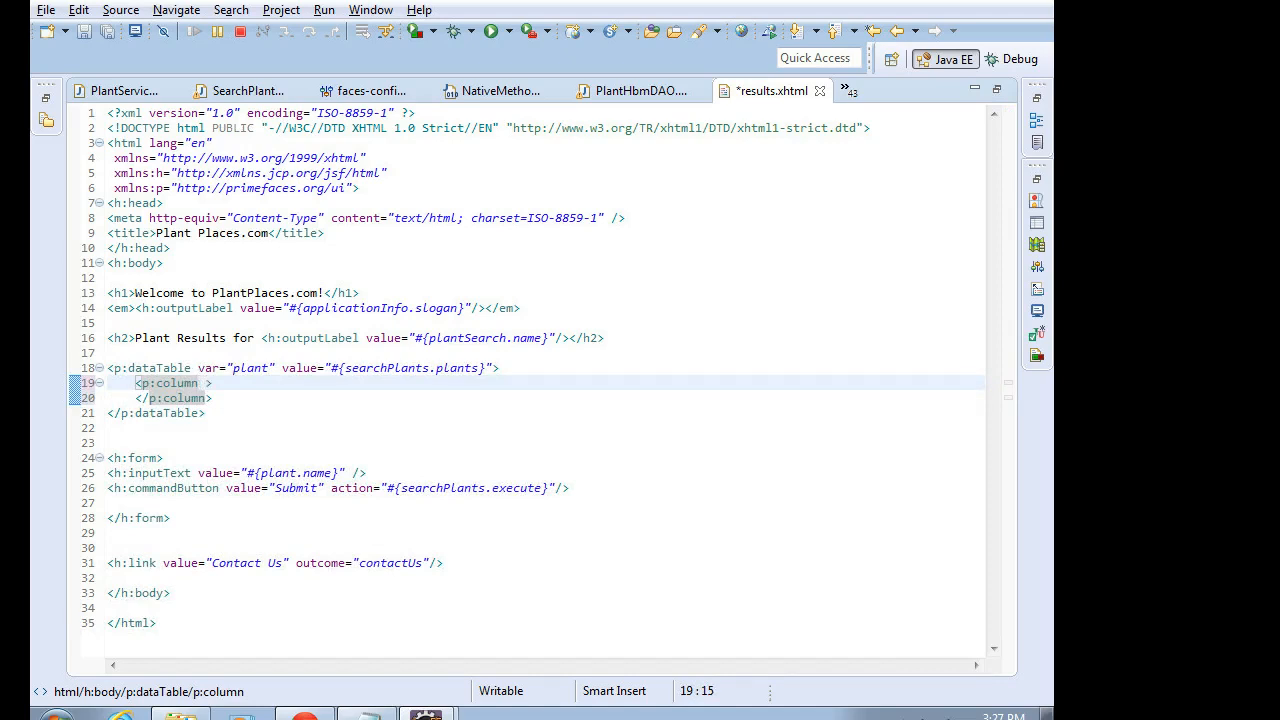
text(header)
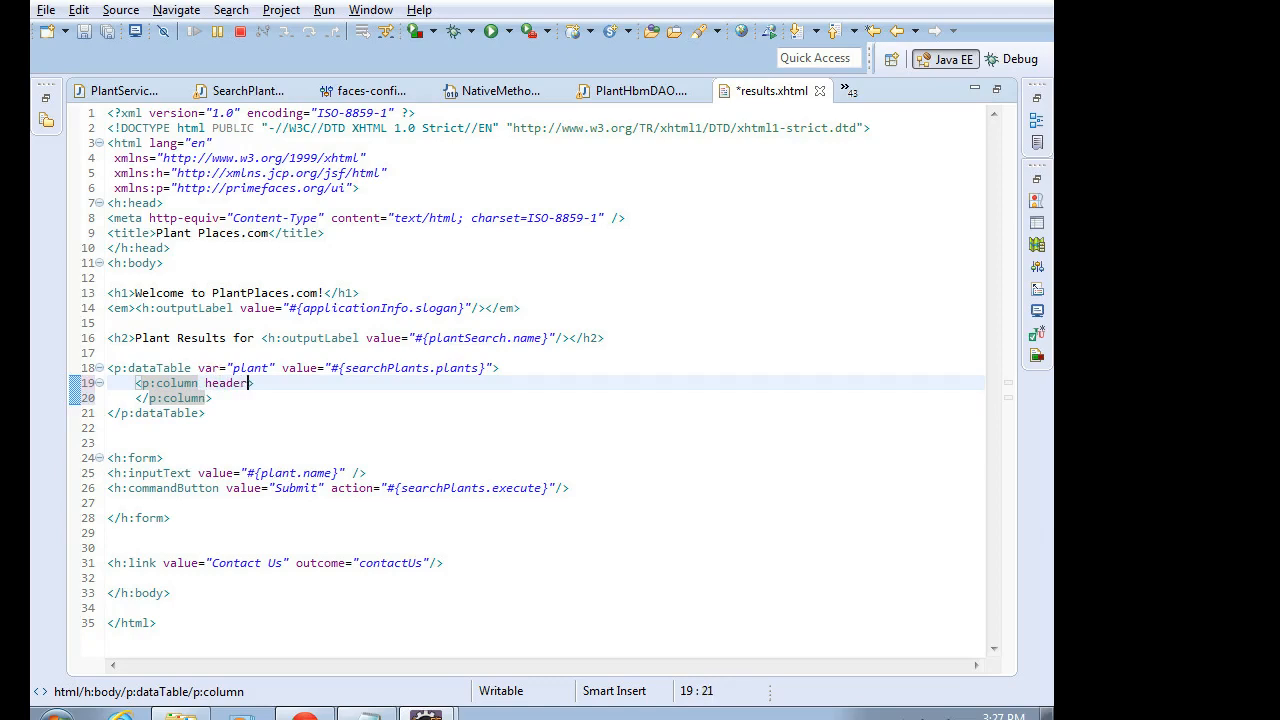
text(Text=)
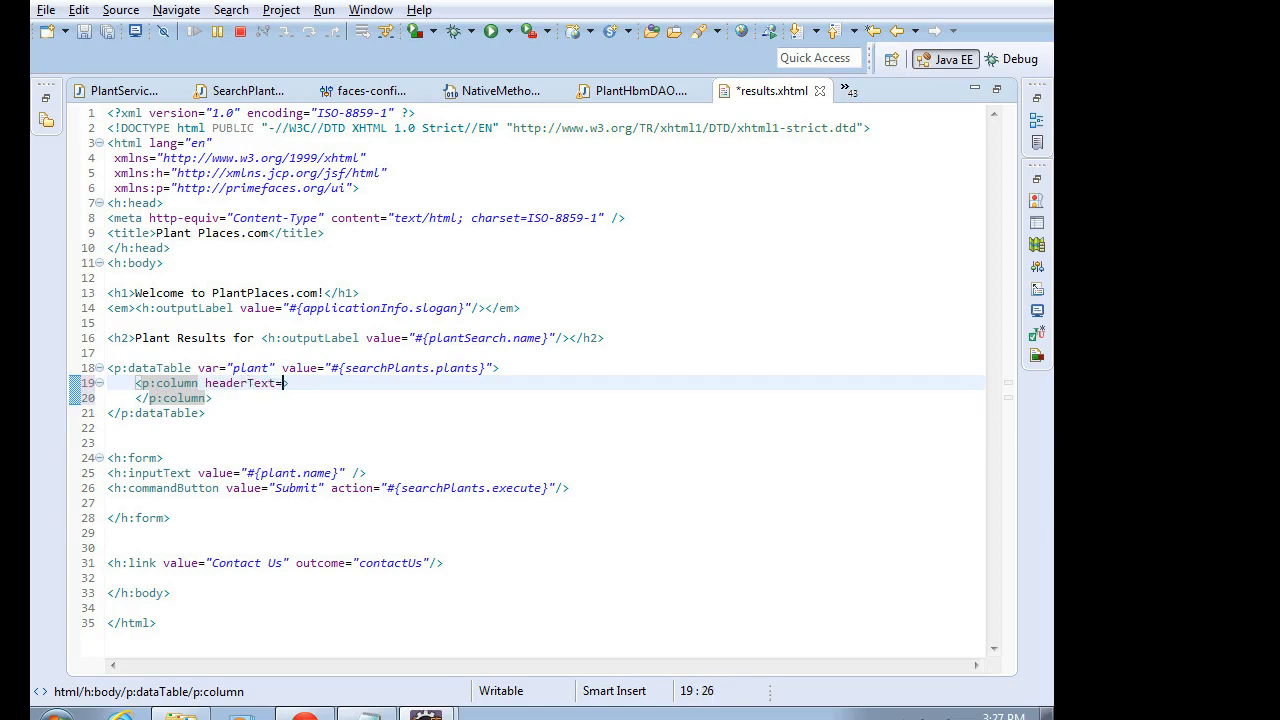
text("")
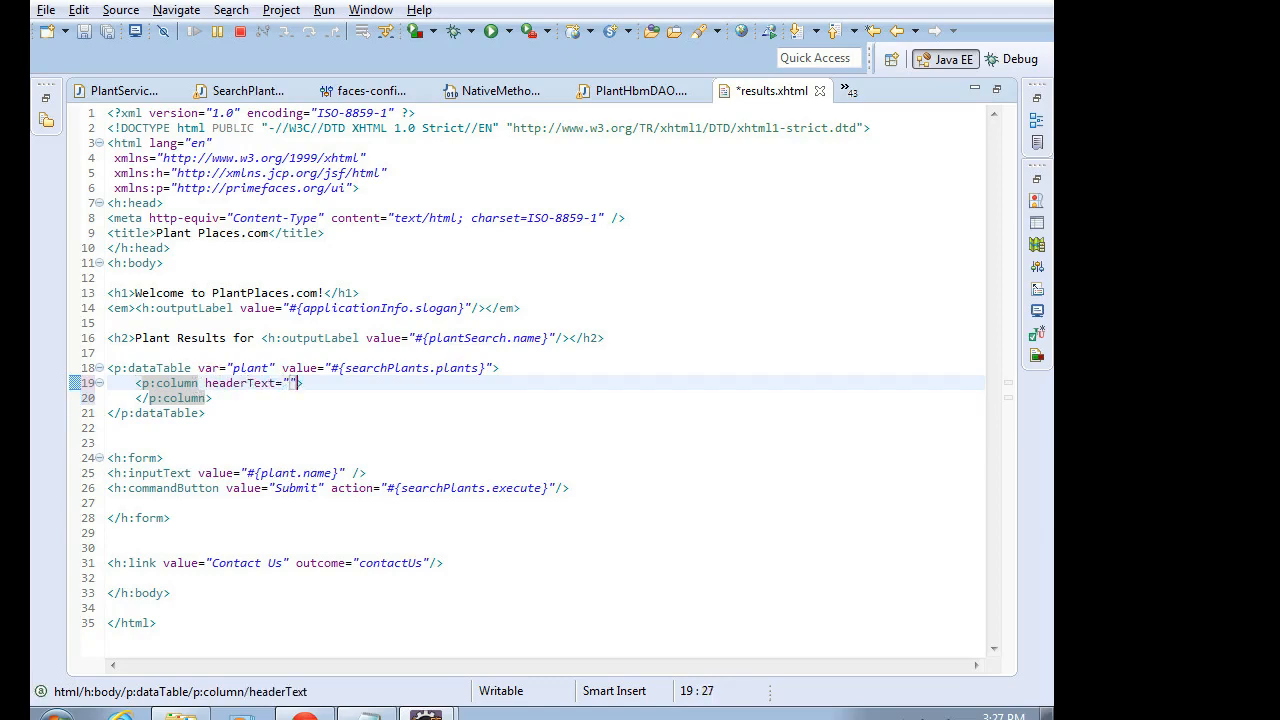
text(Genus)
text(<)
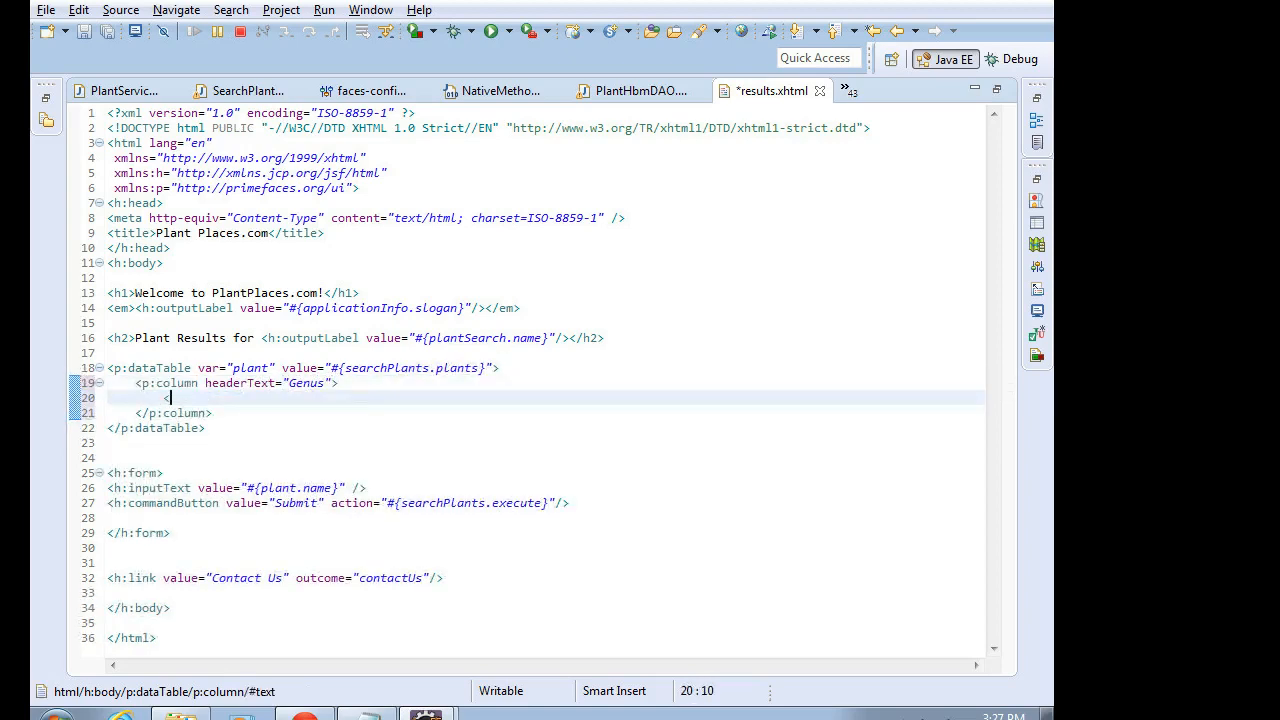
- Start an h:outputText with a value attribute, checking the dataTable's var is plant
text(h:)
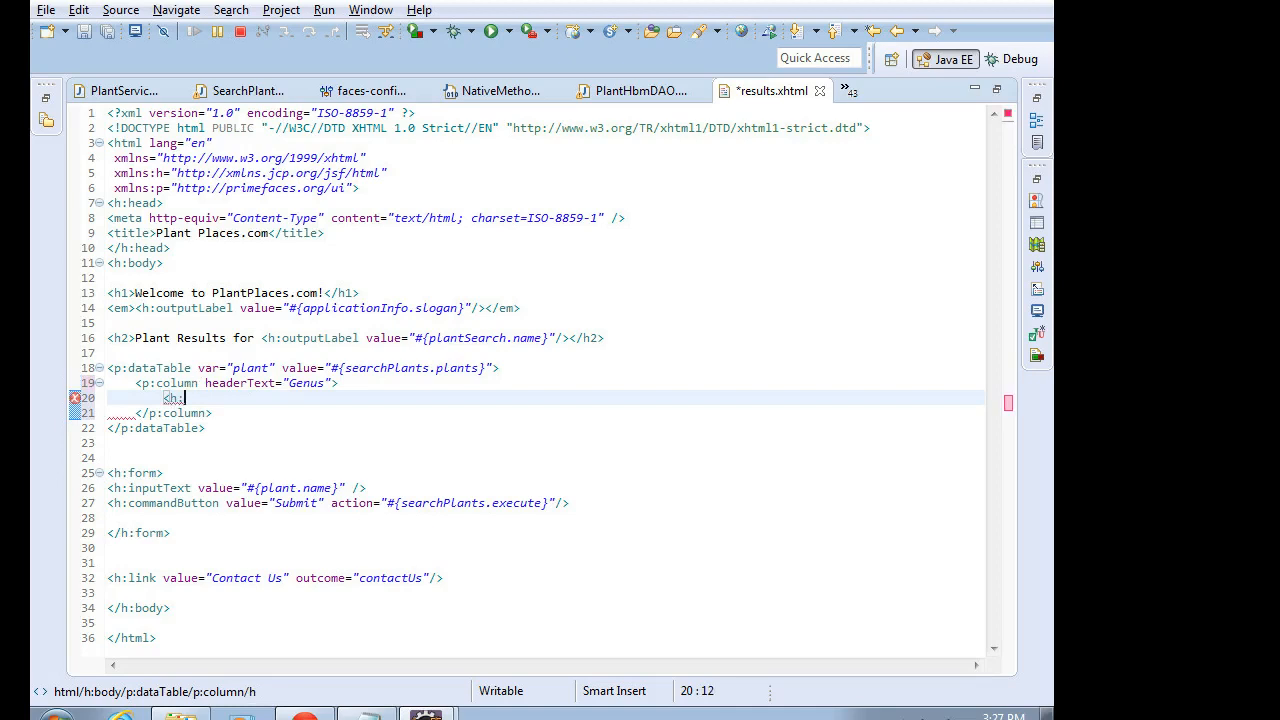
text(outputText)
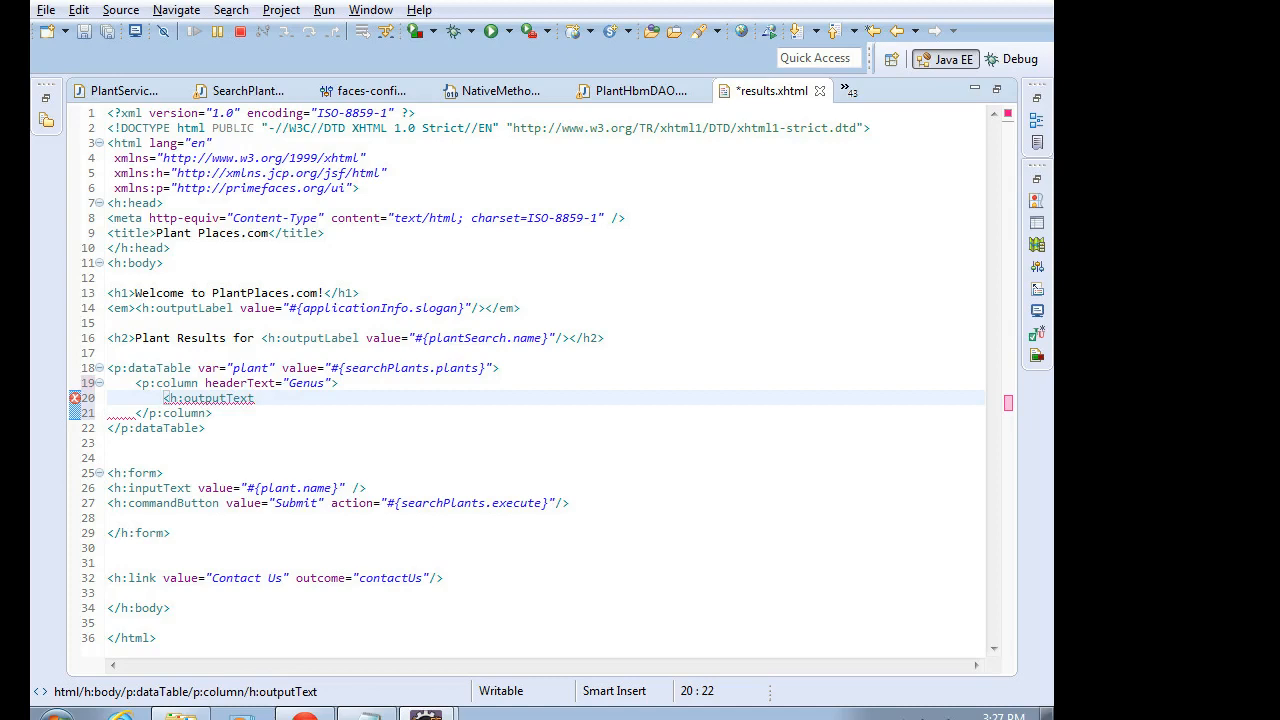
text(val)
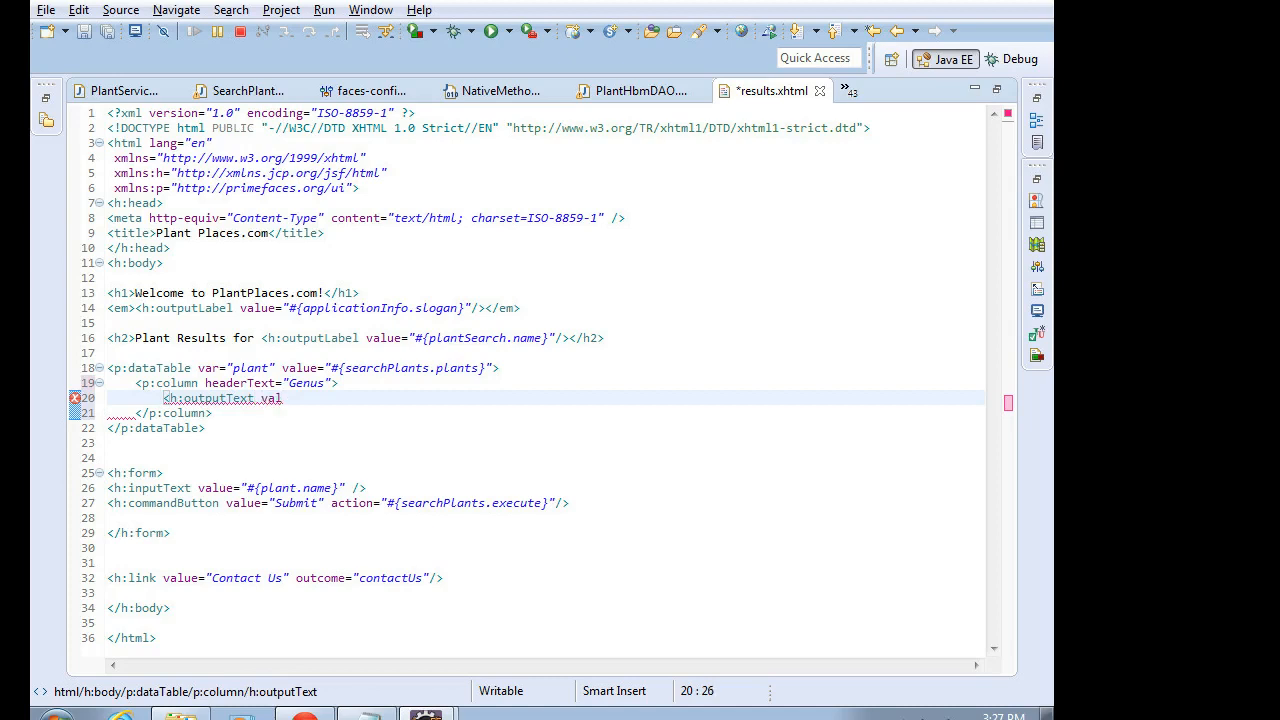
text(value=)
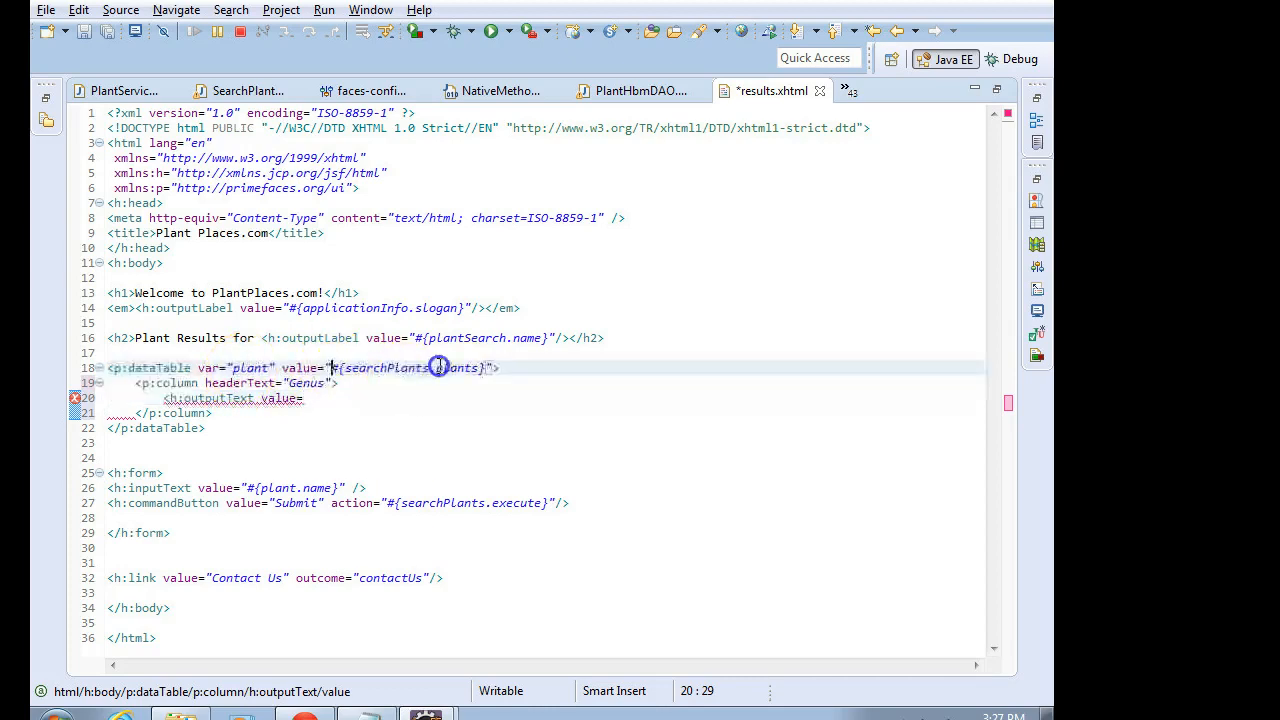
double_click(410, 368)
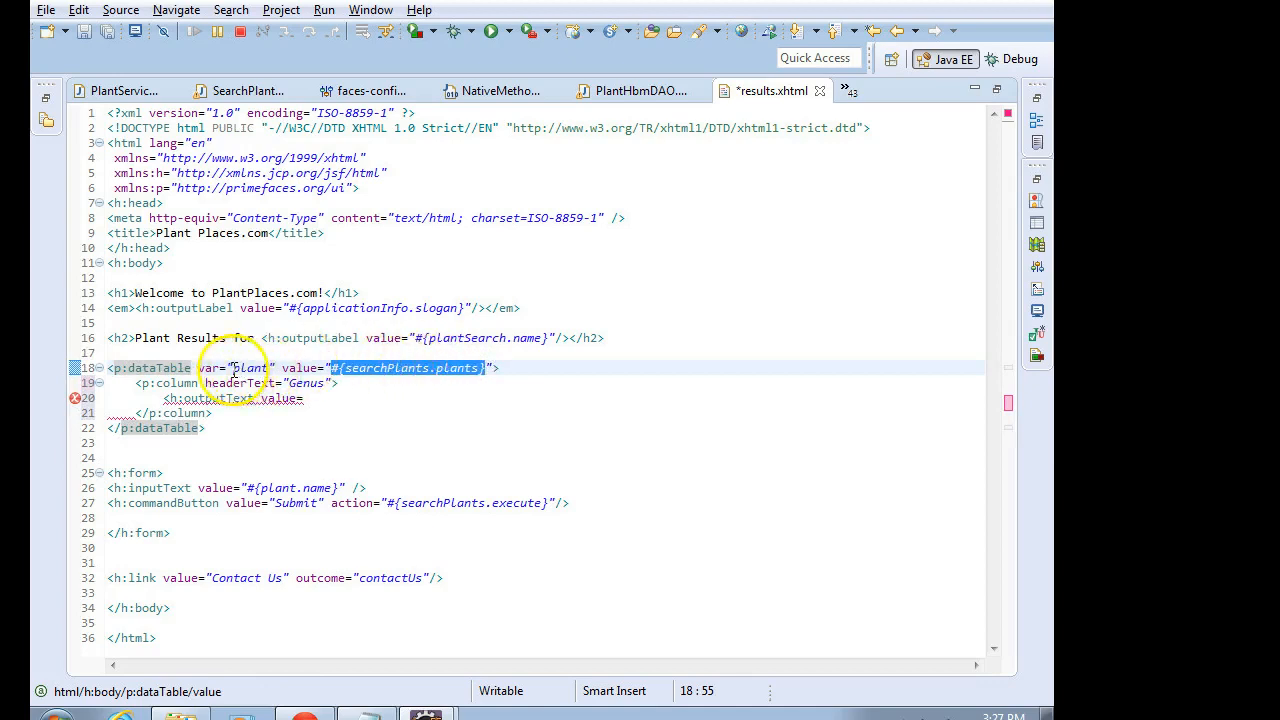
double_click(252, 368)
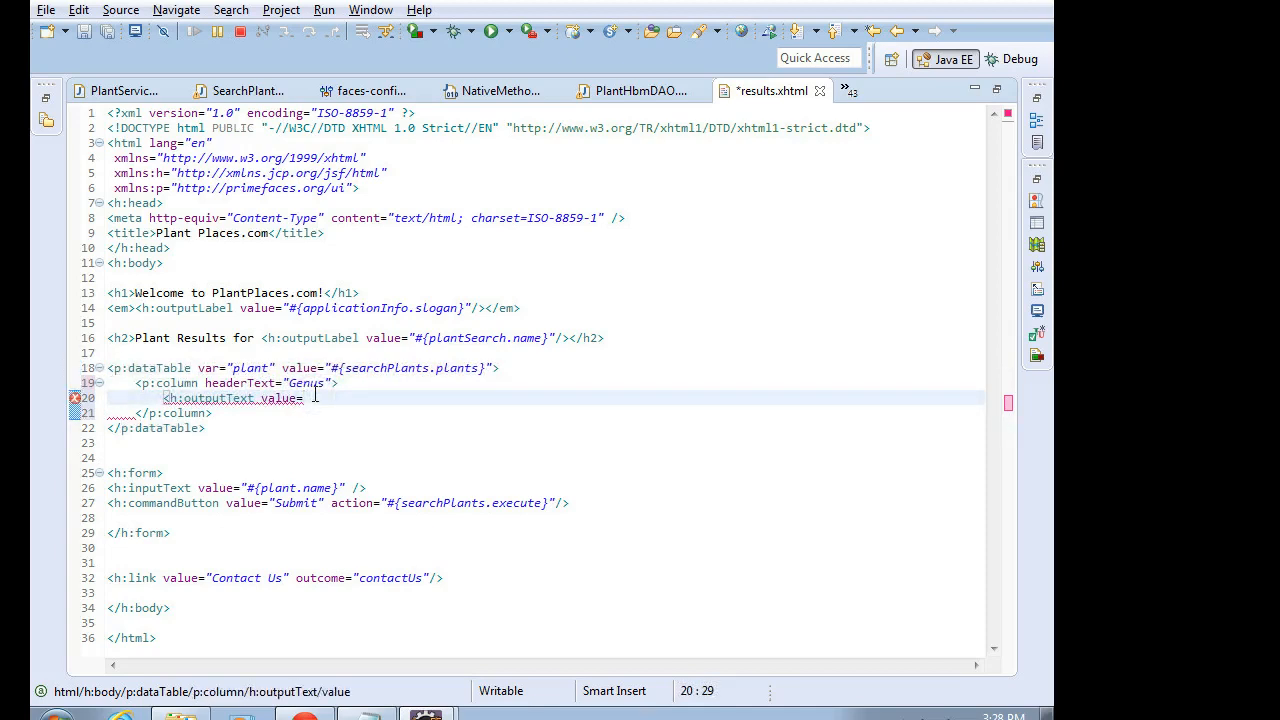
- Bind the Genus column's h:outputText value to #{plant.genus}
text("")
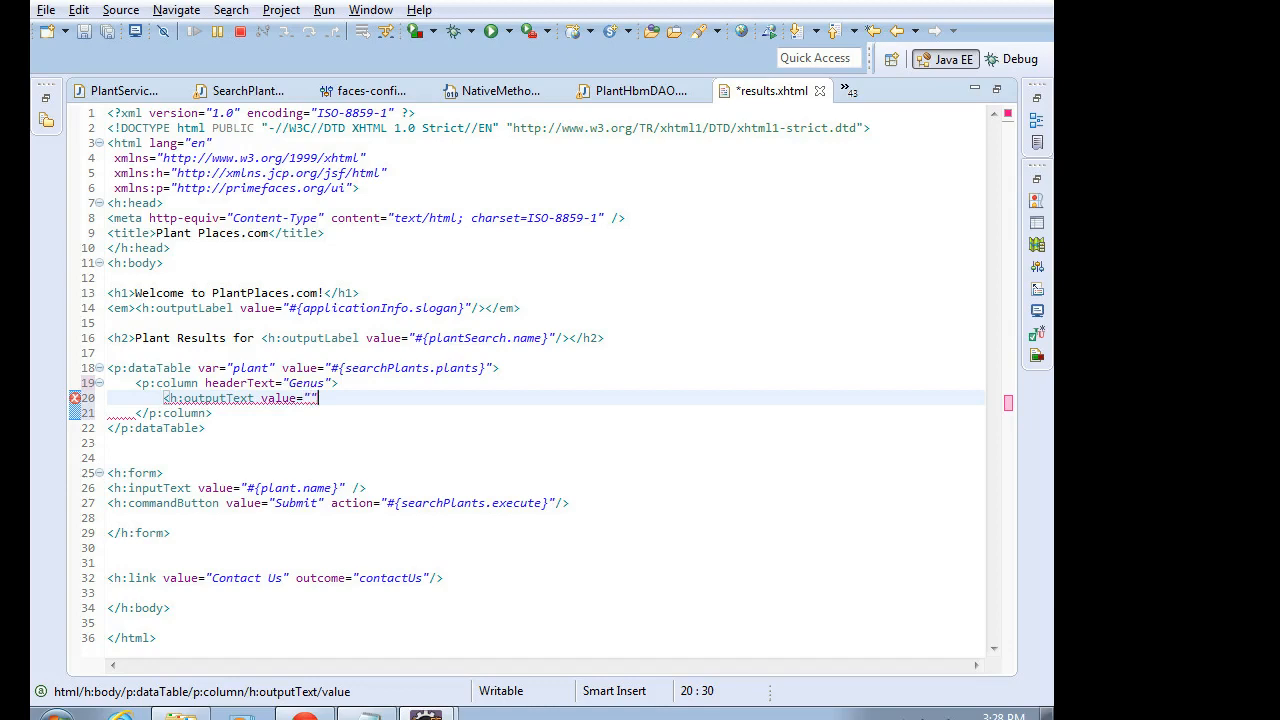
text(#{)
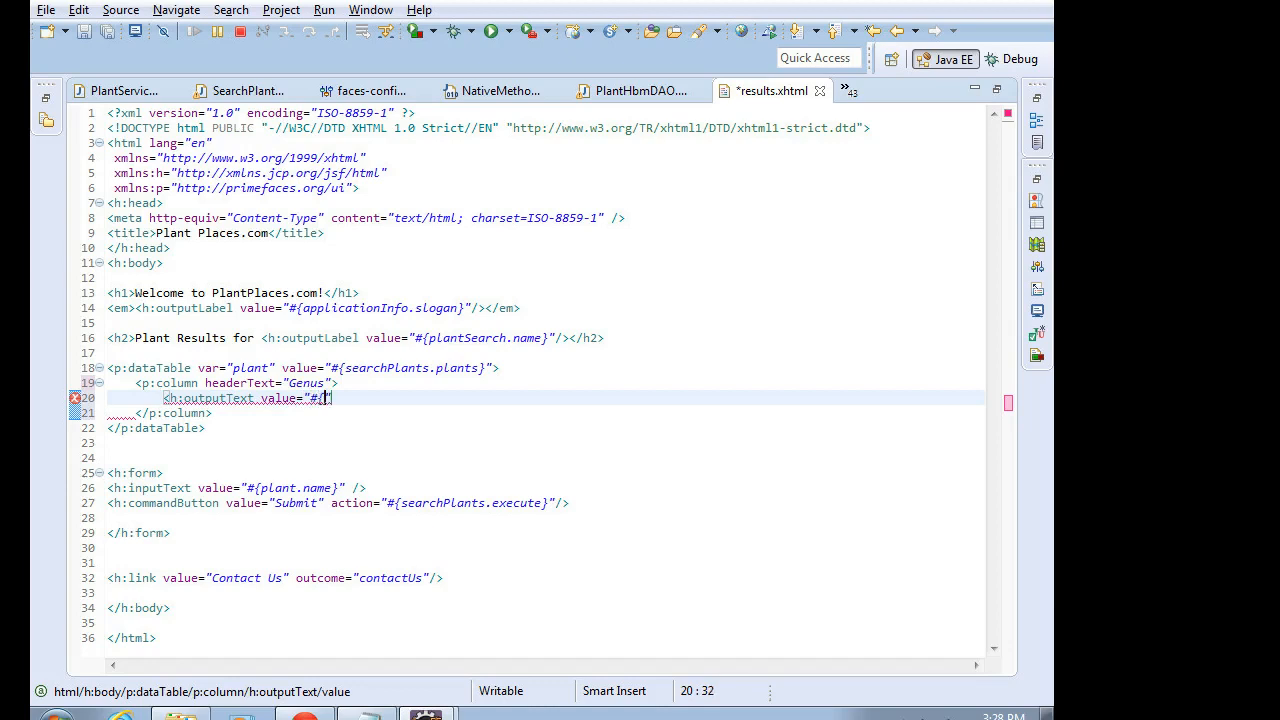
text(car)
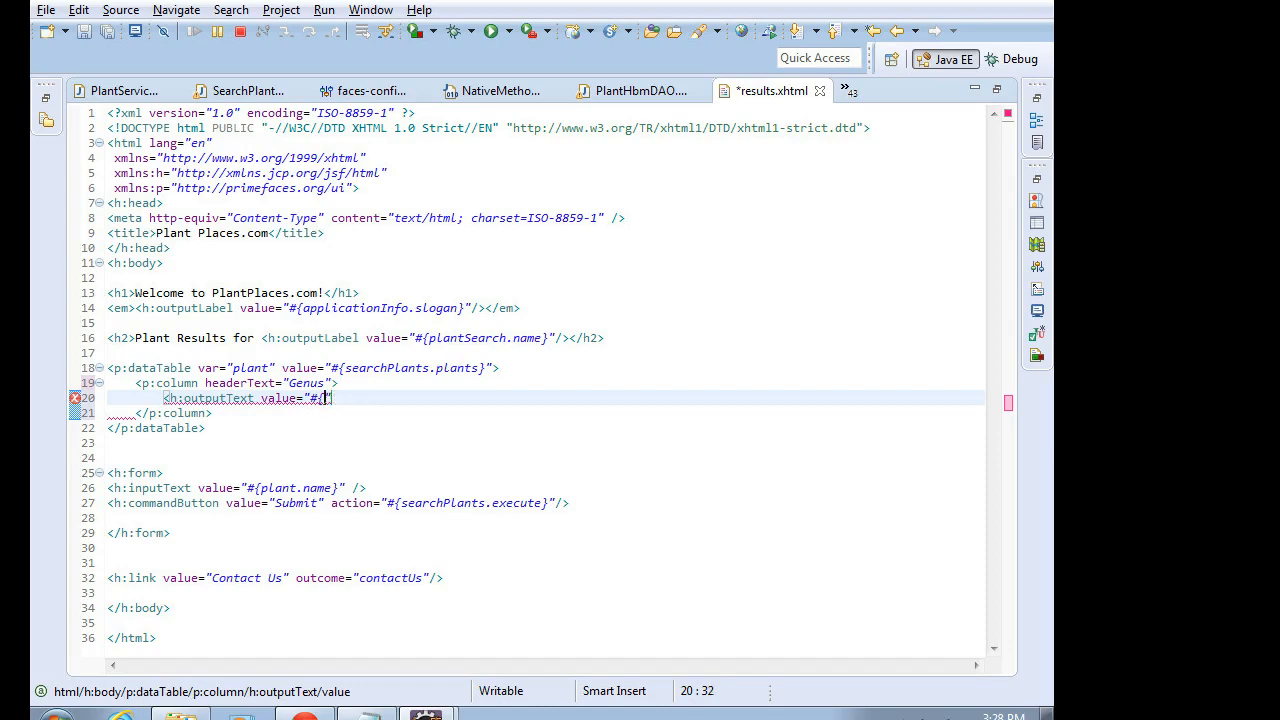
text(plant.)
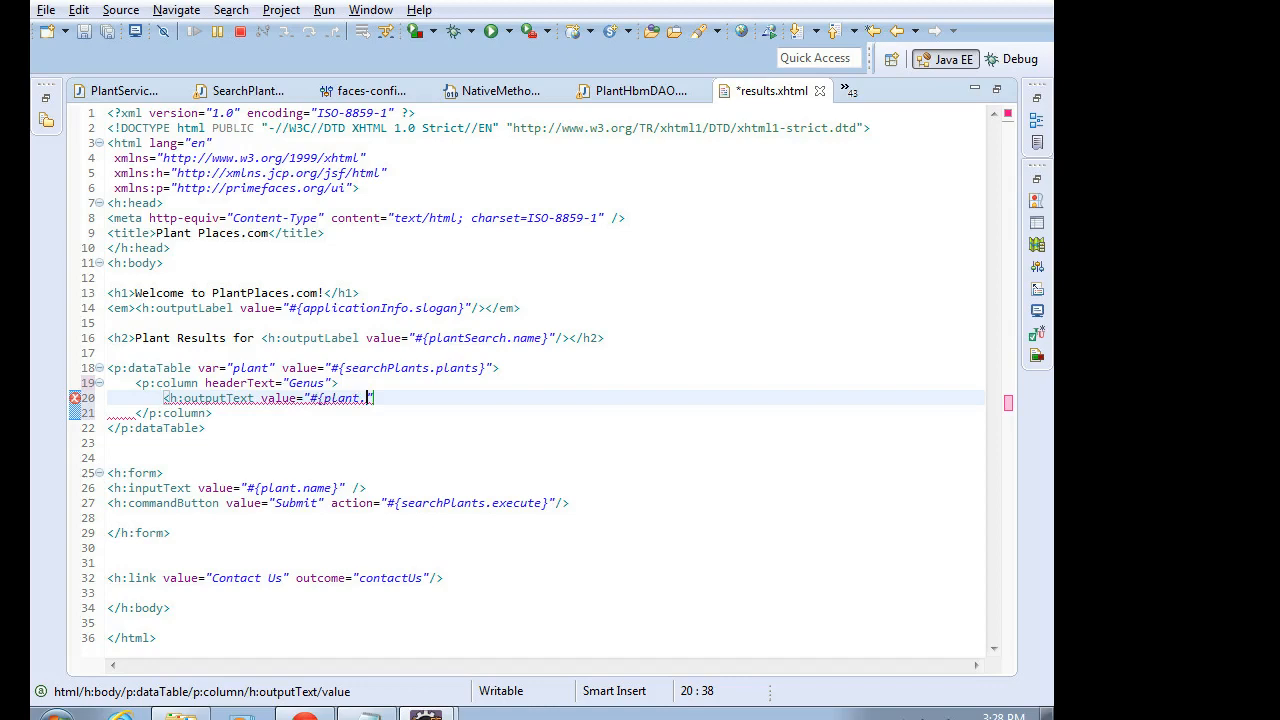
text(genus)
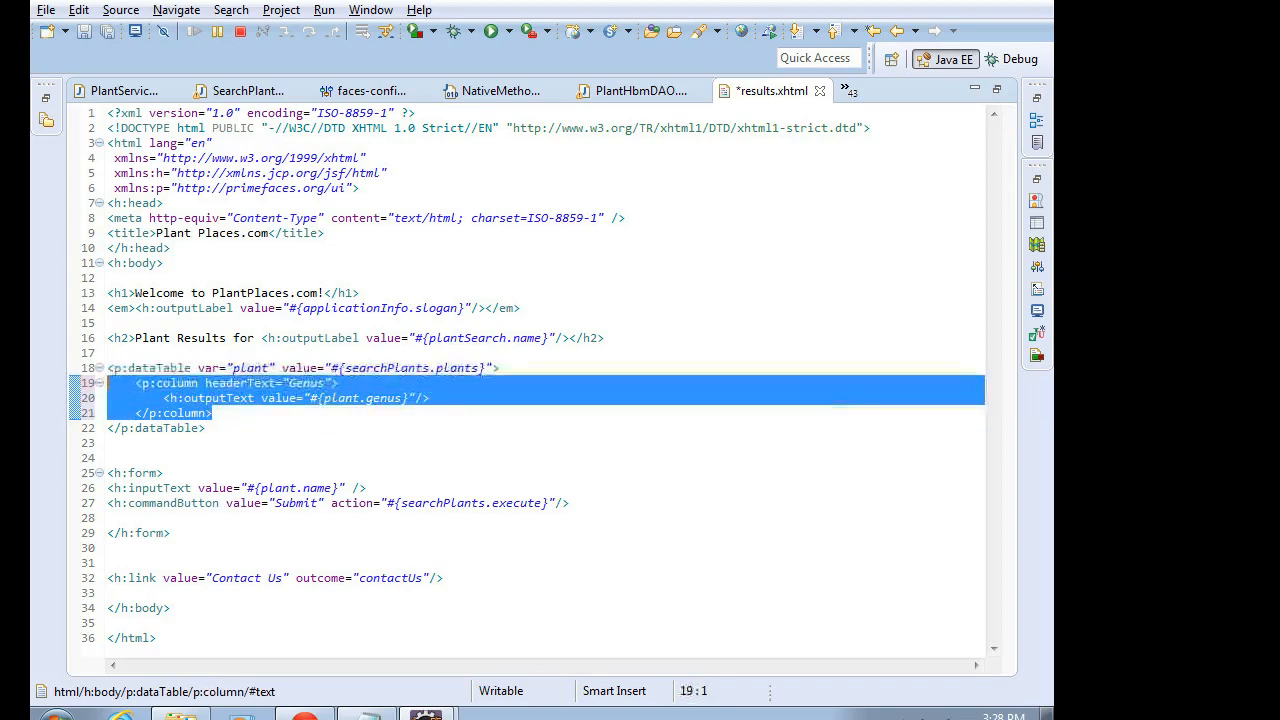
- Duplicate the Genus column into Species and Common columns bound to #{plant.species} and #{plant.common}
click(316, 398)
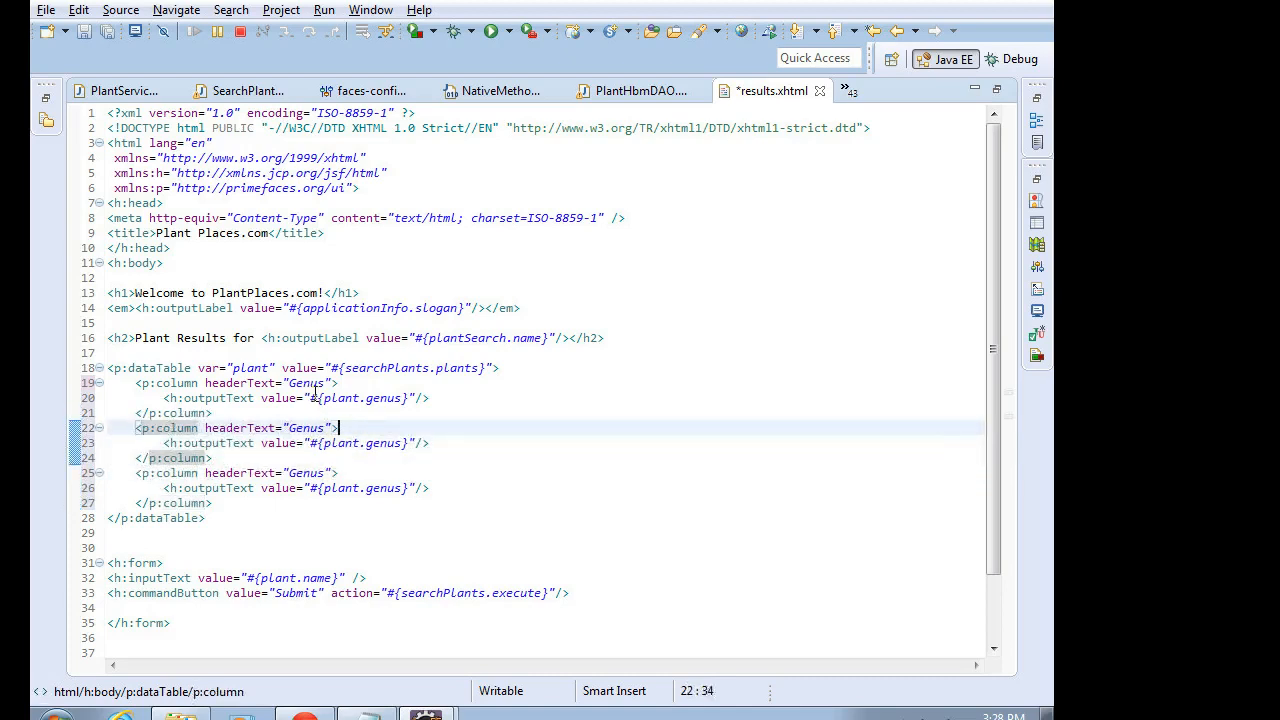
text(Specie)
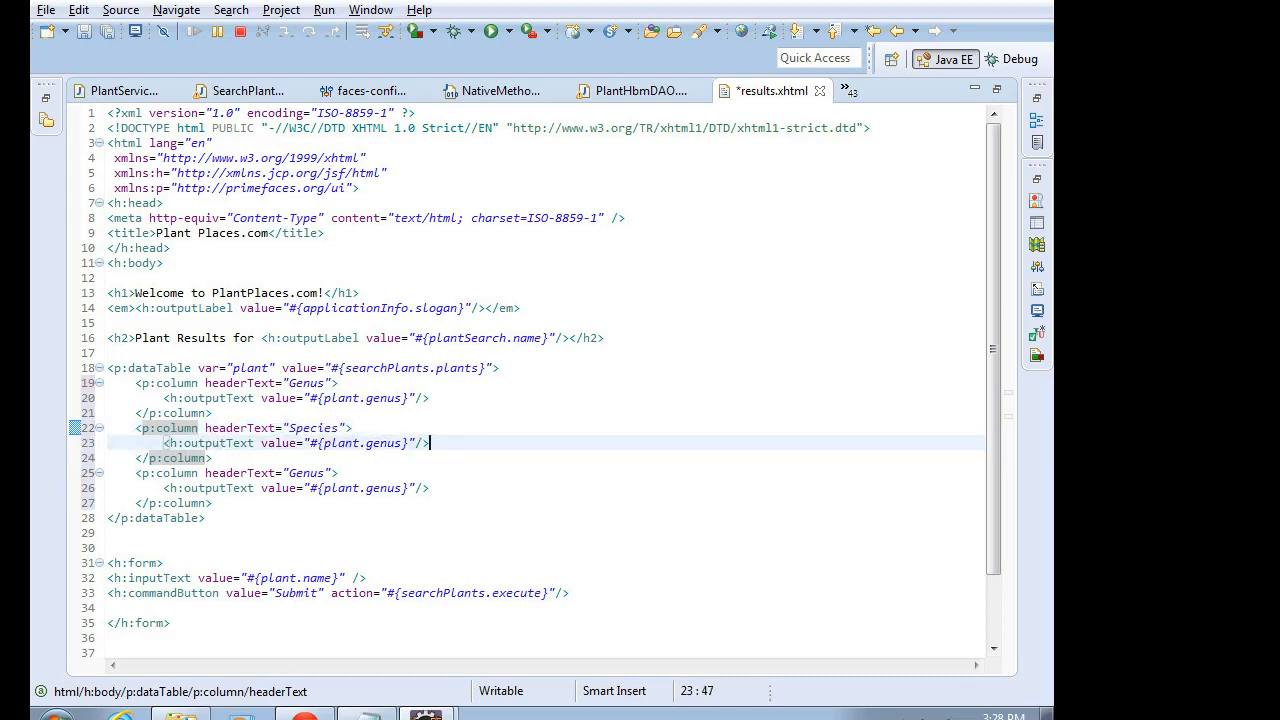
double_click(384, 444)
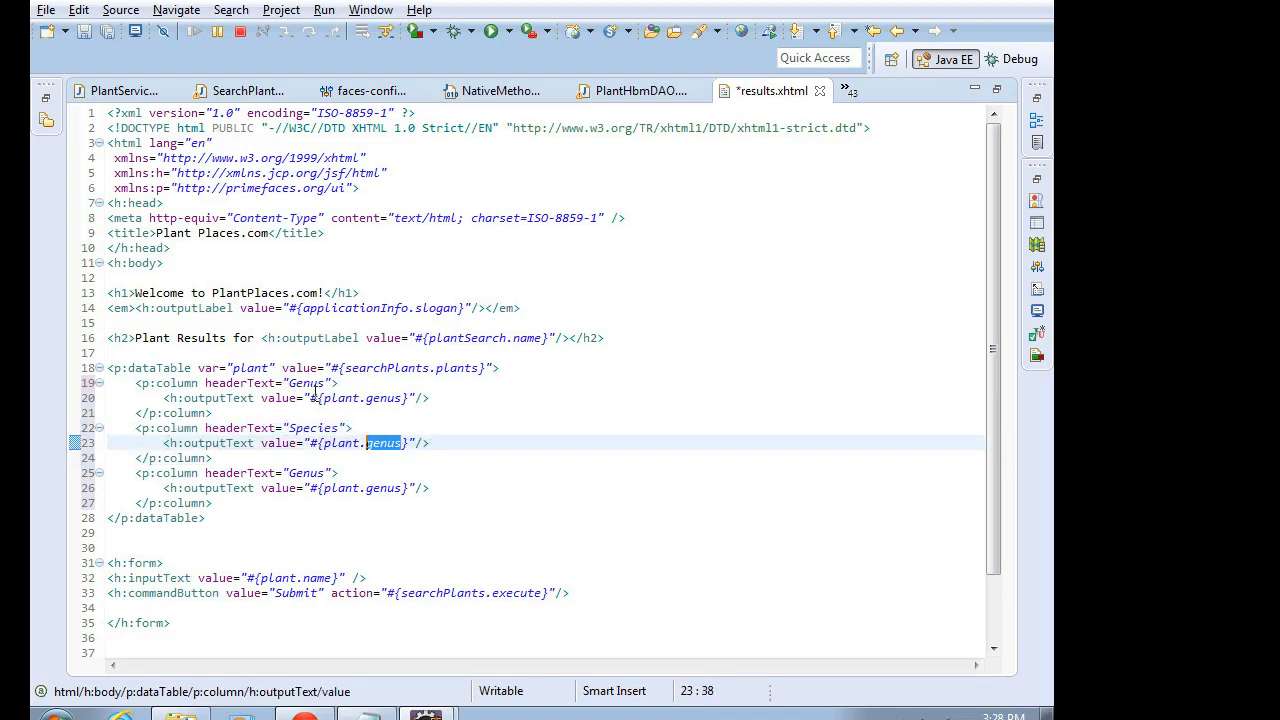
text(species)
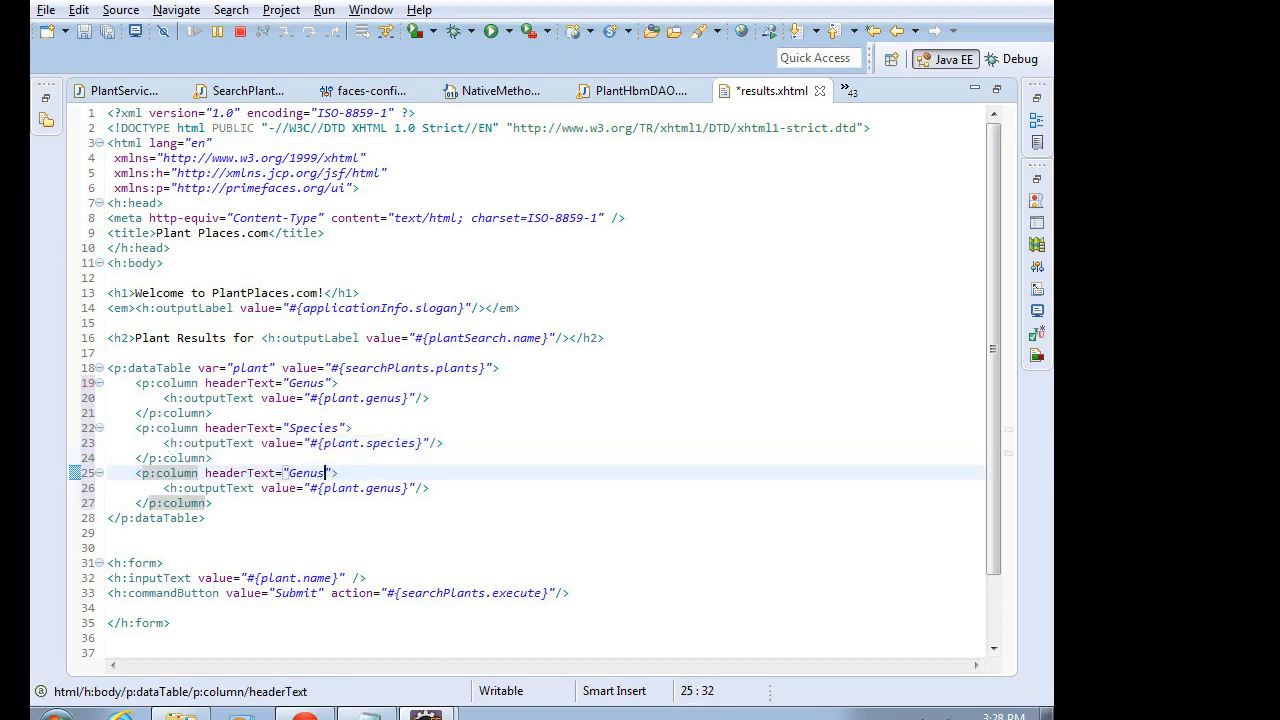
text(Common)
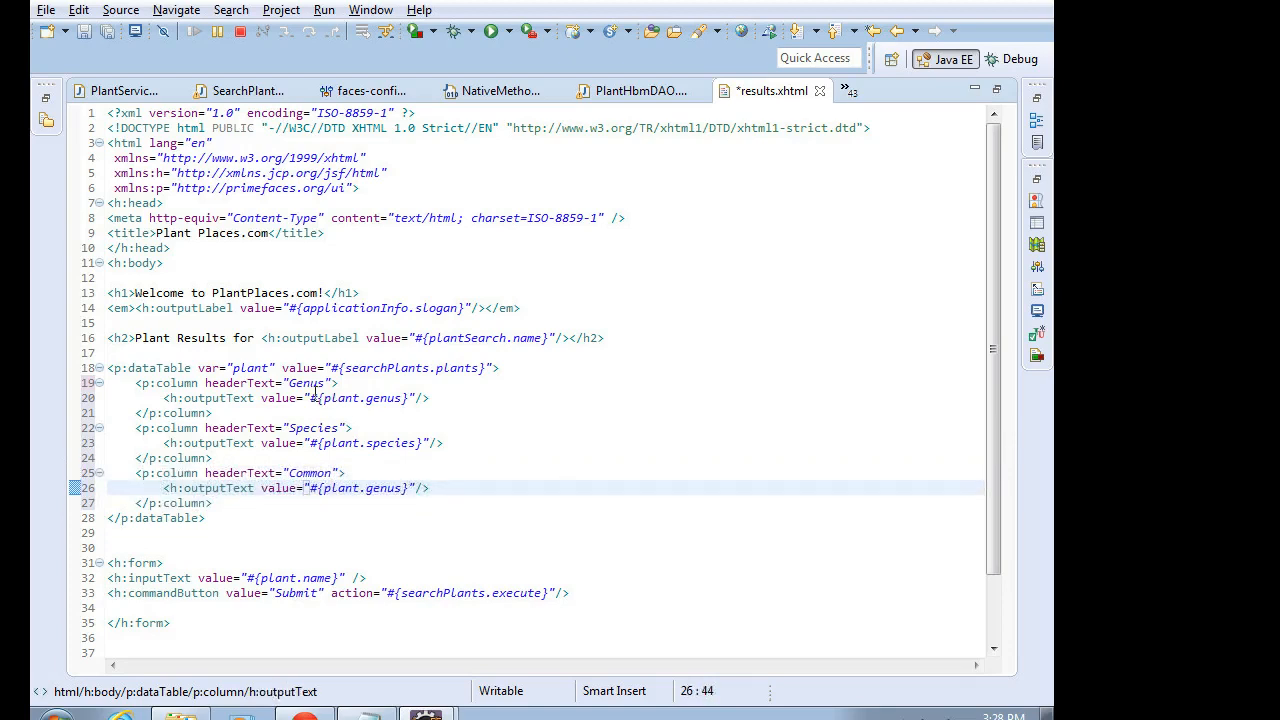
text(common)
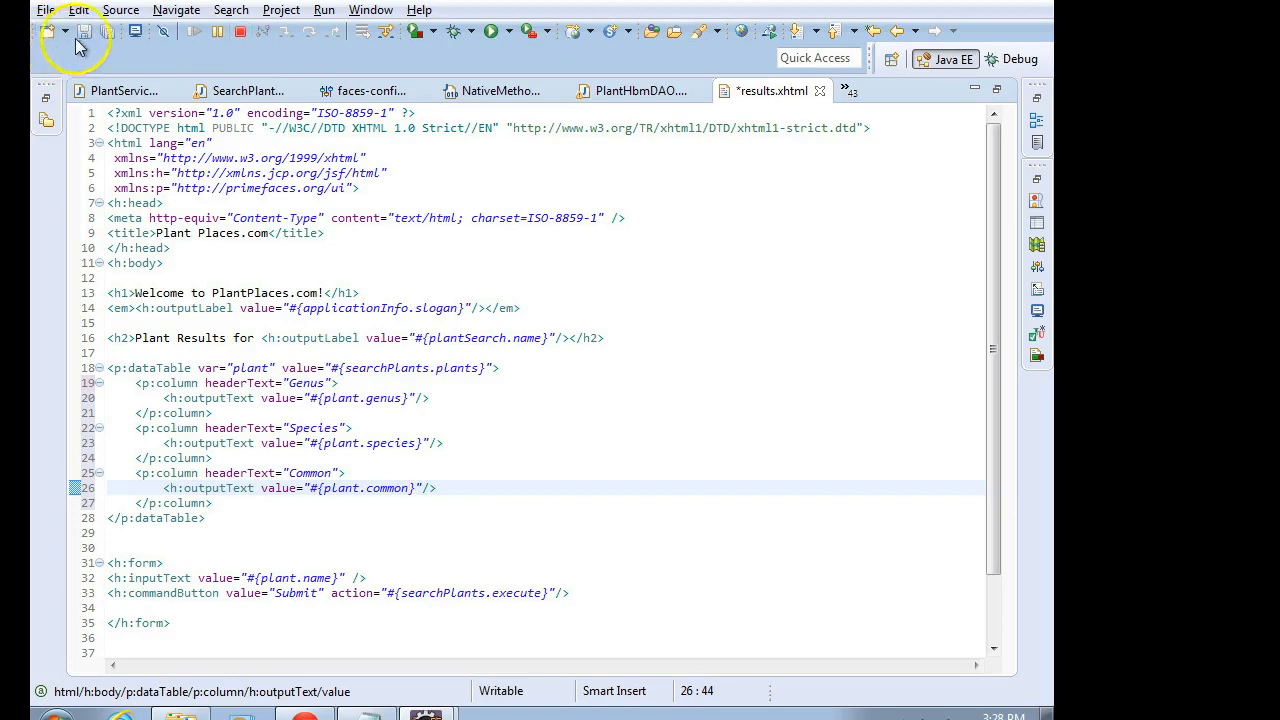
- Save results.xhtml and rename the row variable to plantResult, updating the common name expression
click(84, 32)
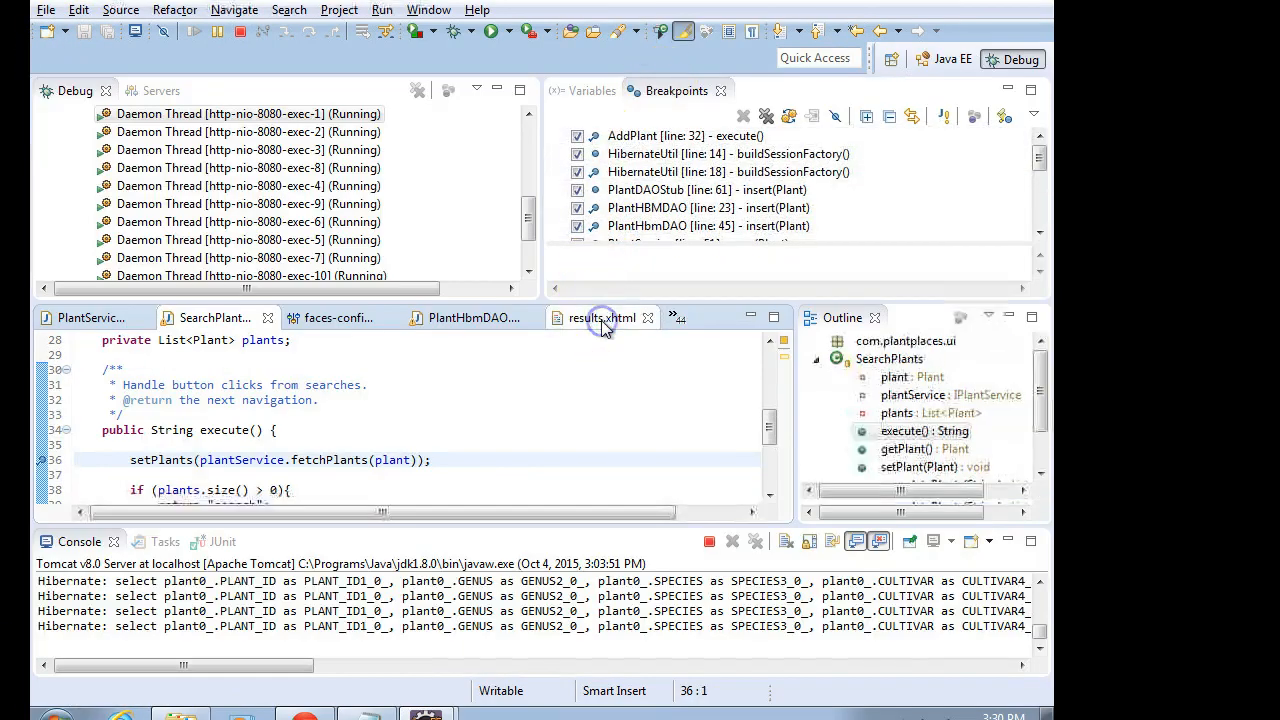
click(600, 316)
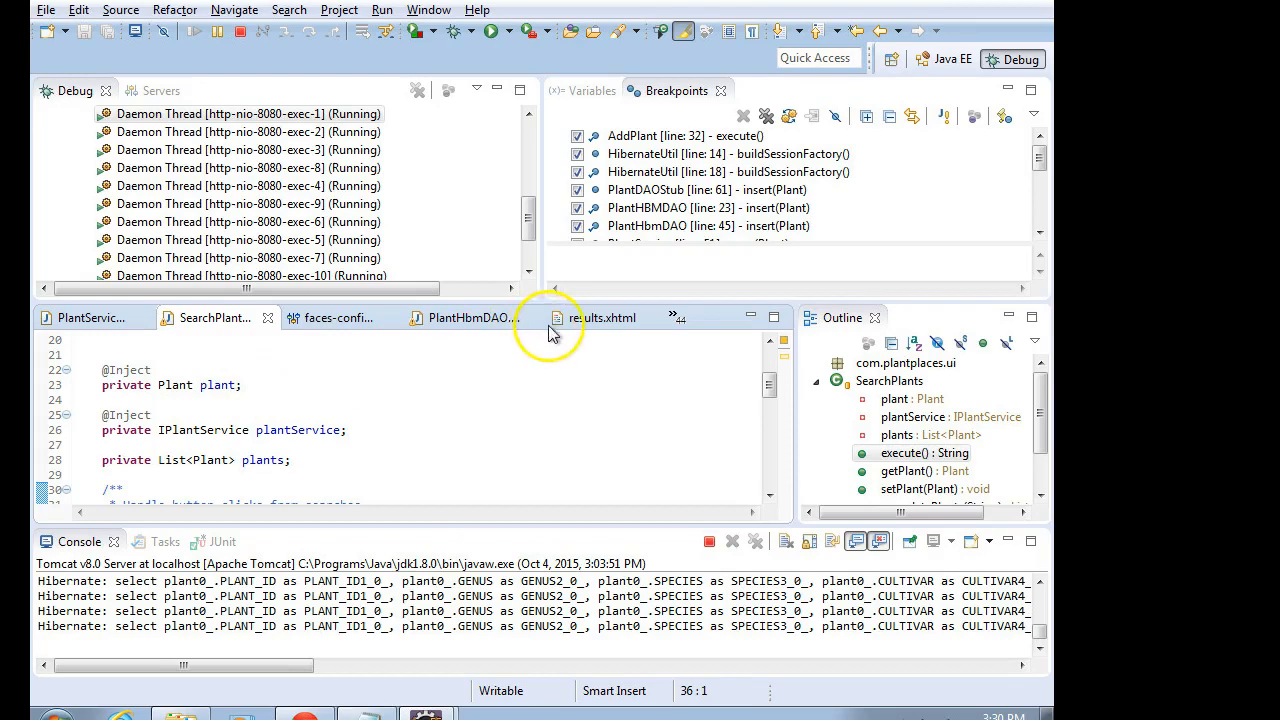
click(600, 316)
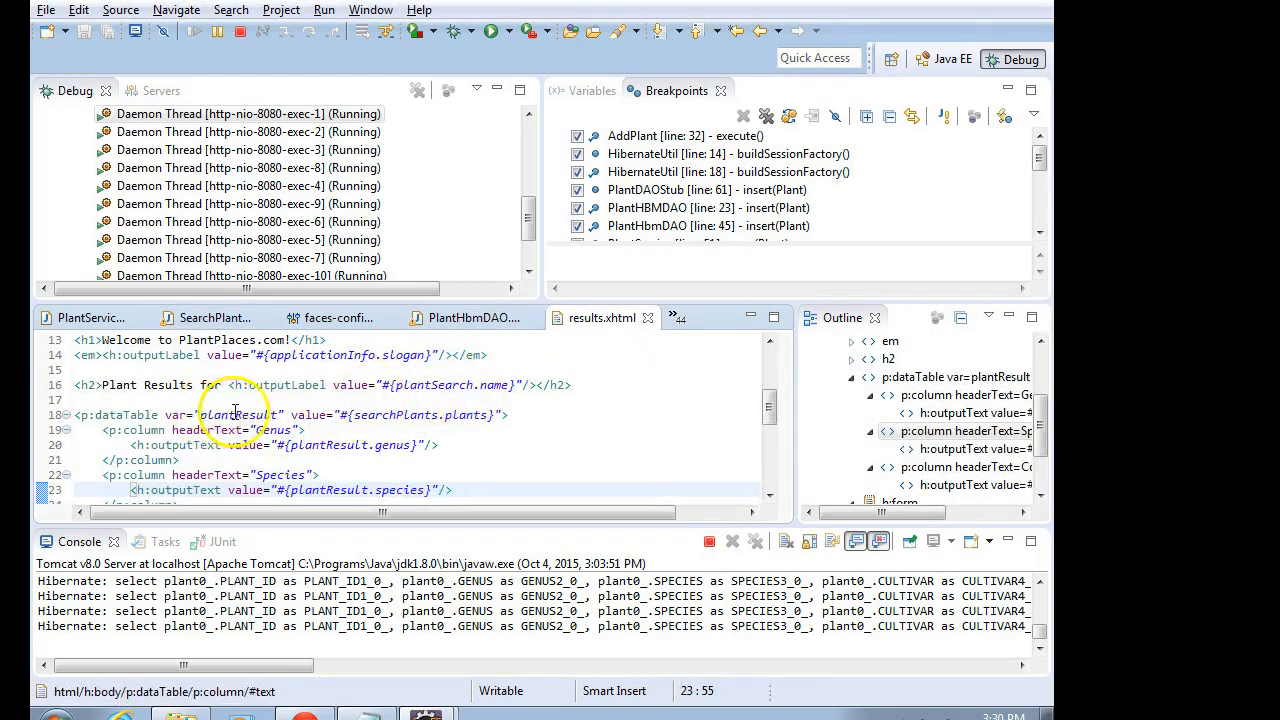
double_click(240, 414)
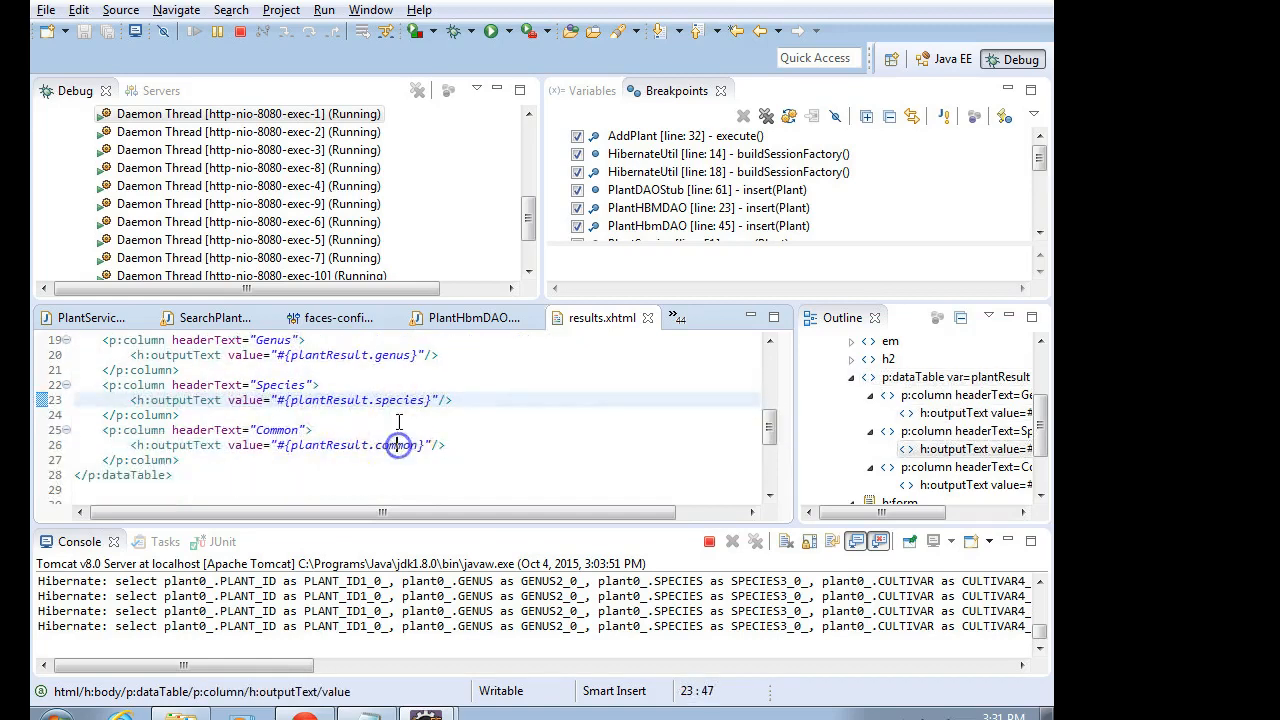
click(280, 356)
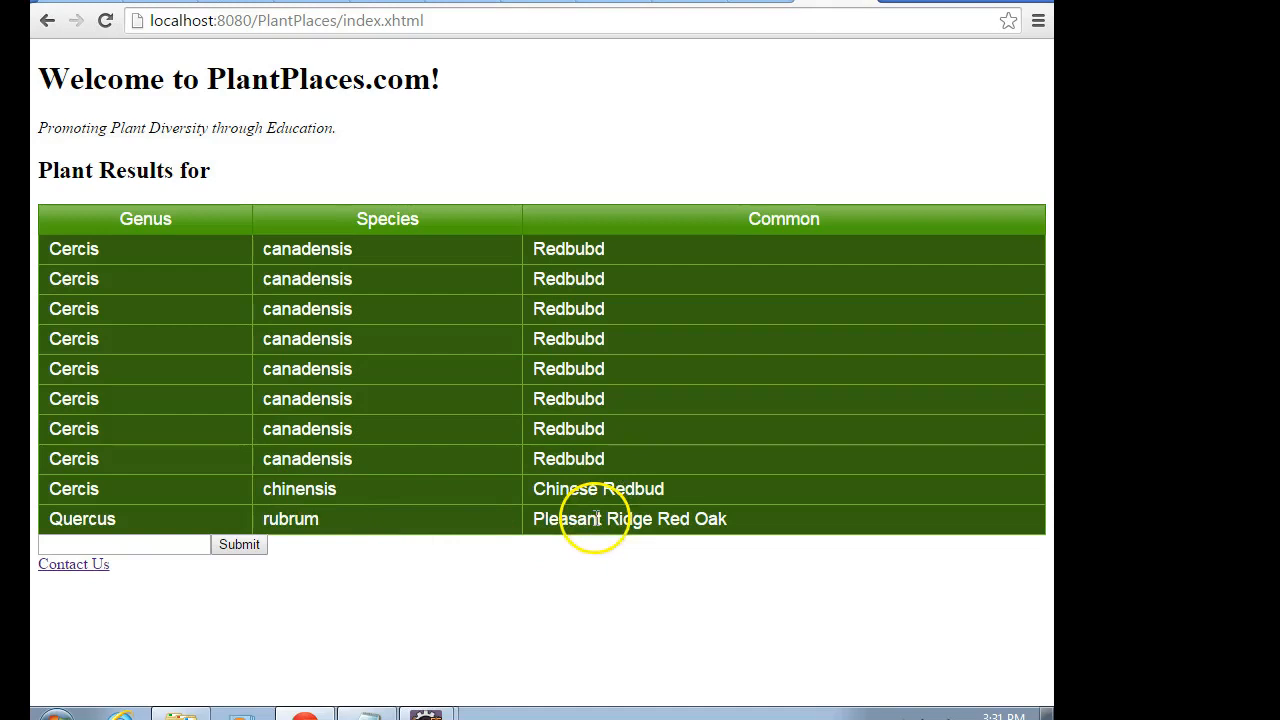
mouse_move(470, 664)
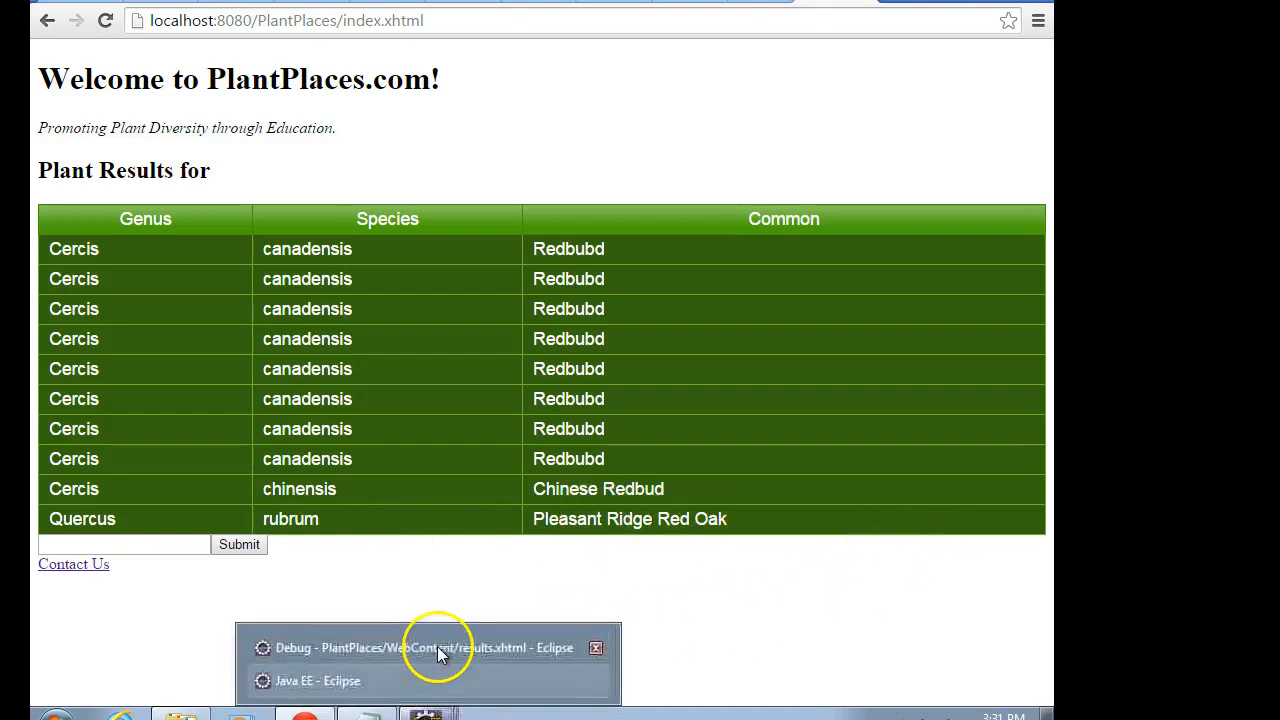
- View the results with Genus, Species and Common columns, then return to the search page
click(440, 648)
text(Red)
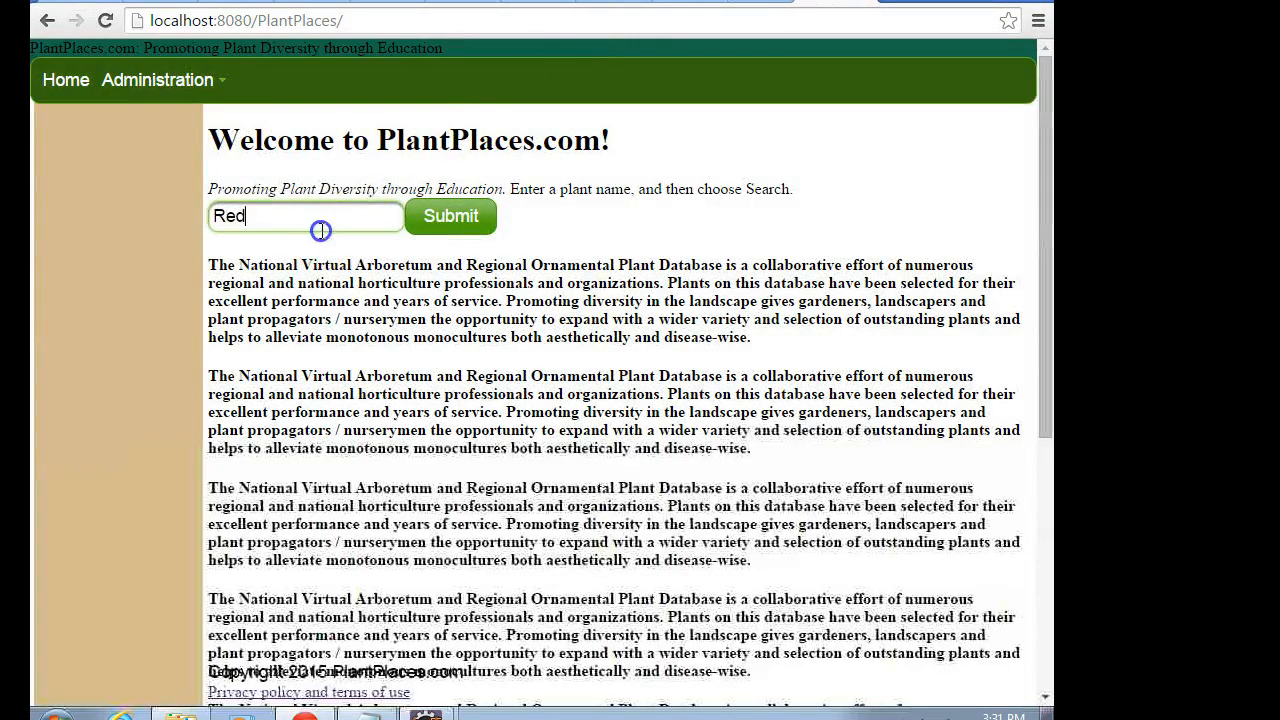
- Search PlantPlaces for 'Oak' to list Pleasant Ridge Red Oak and White Oak
text(O)
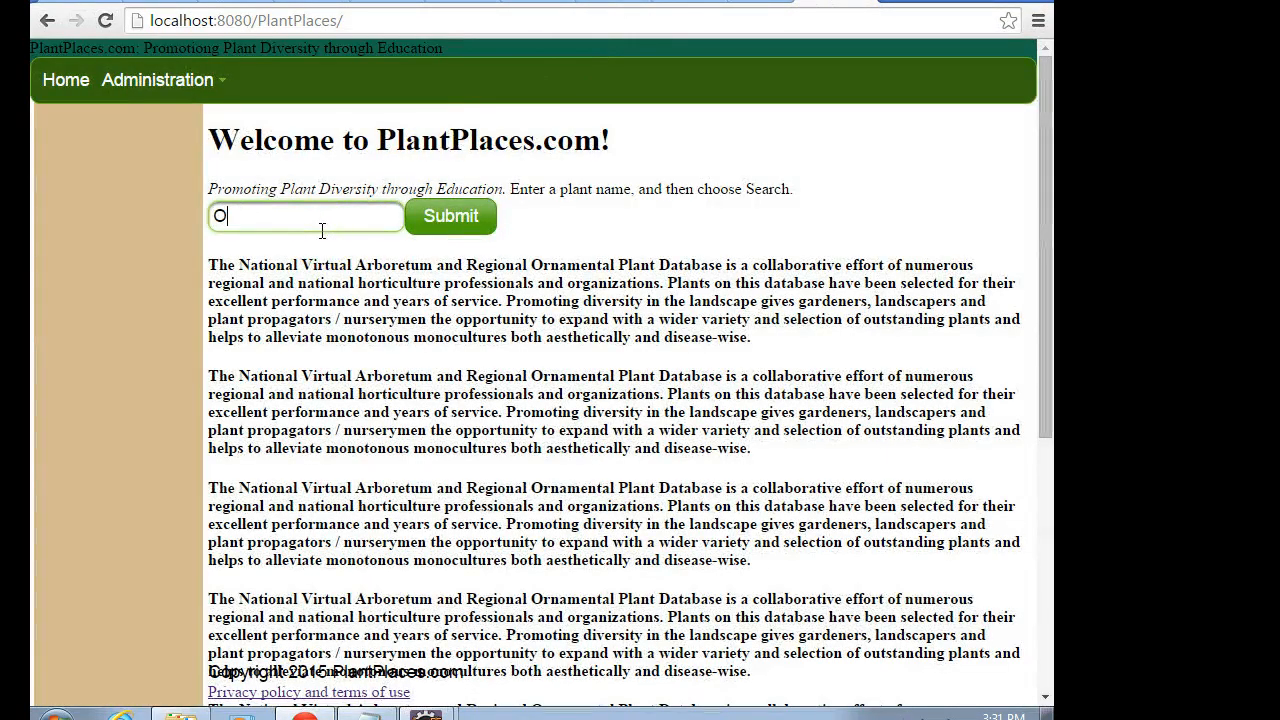
text(ak)
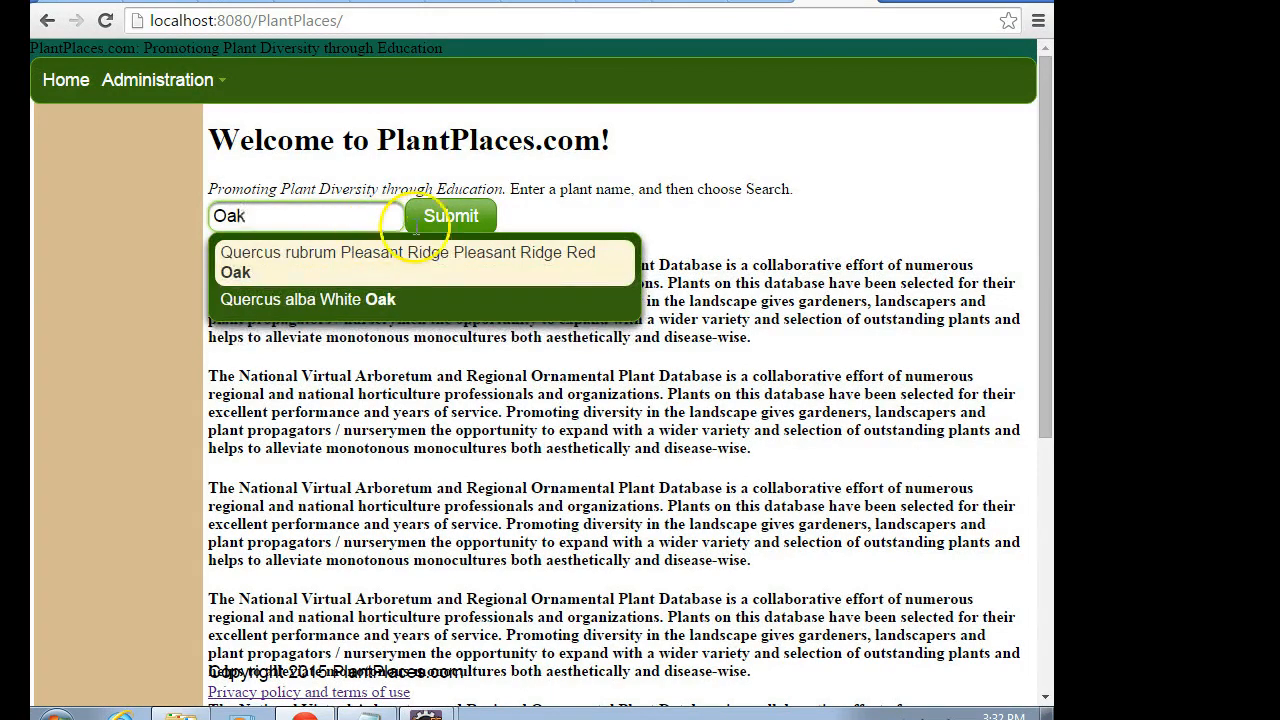
click(452, 216)
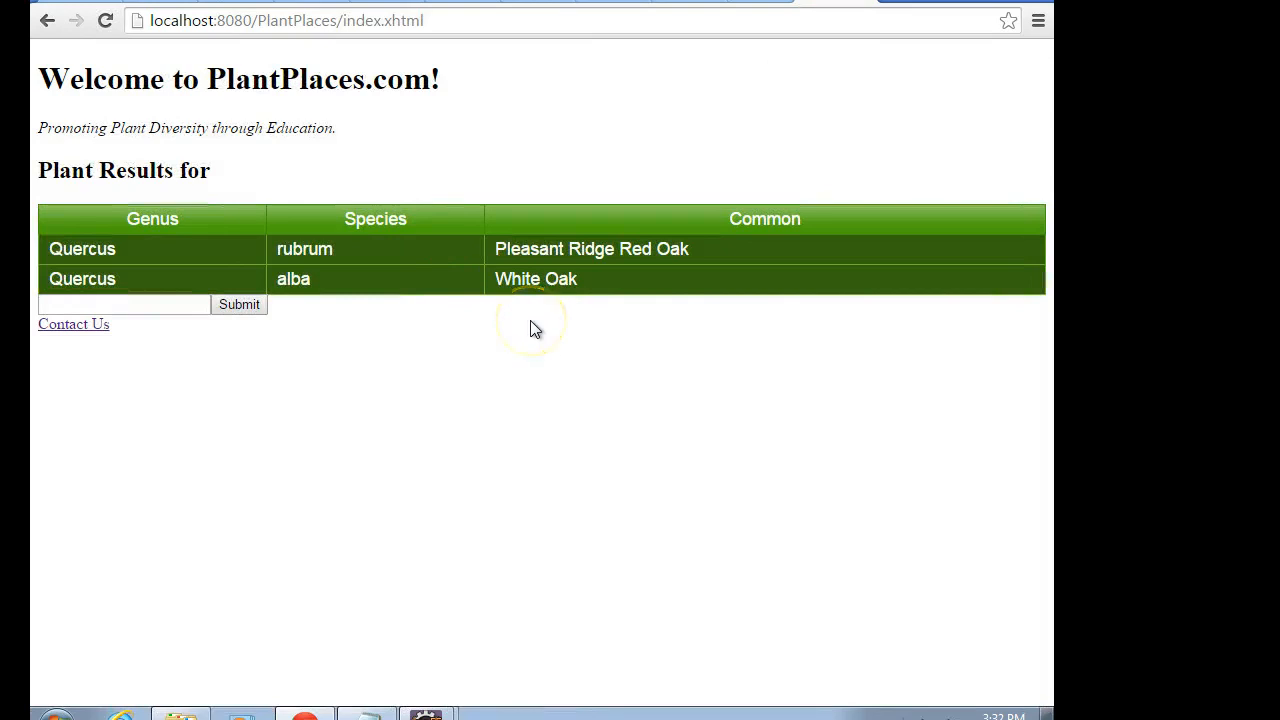
mouse_move(144, 248)
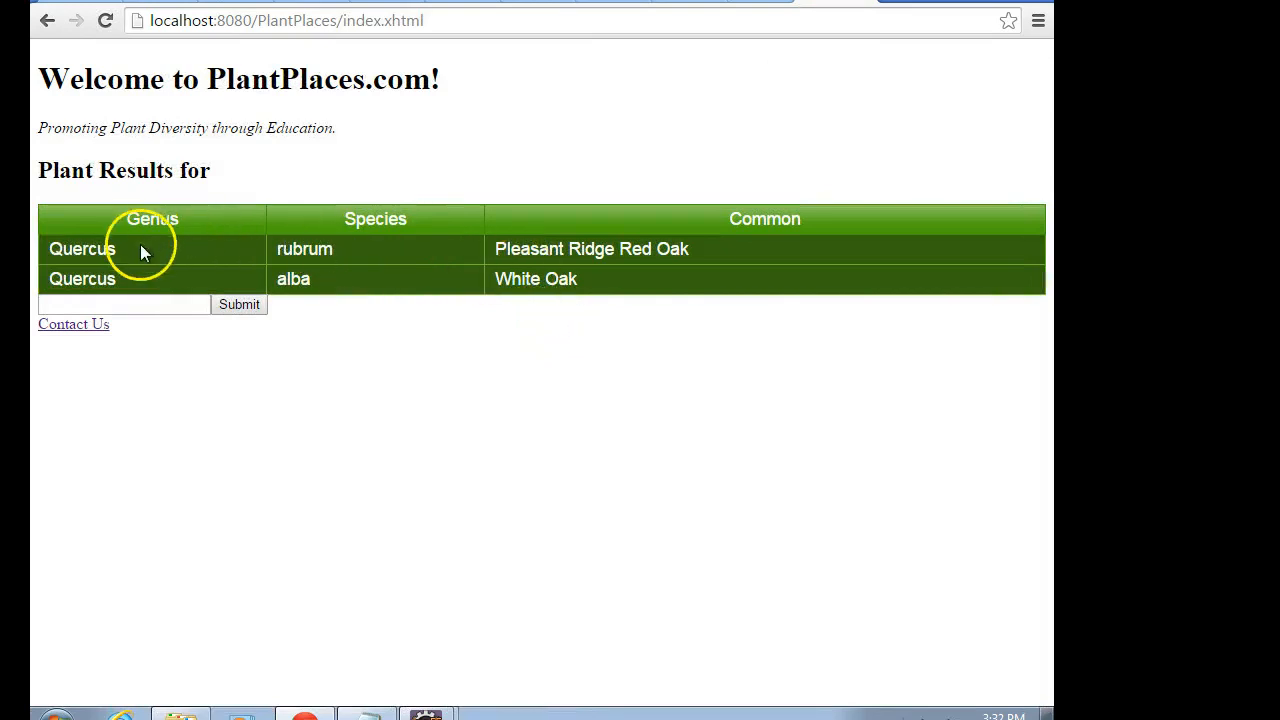
mouse_move(636, 248)
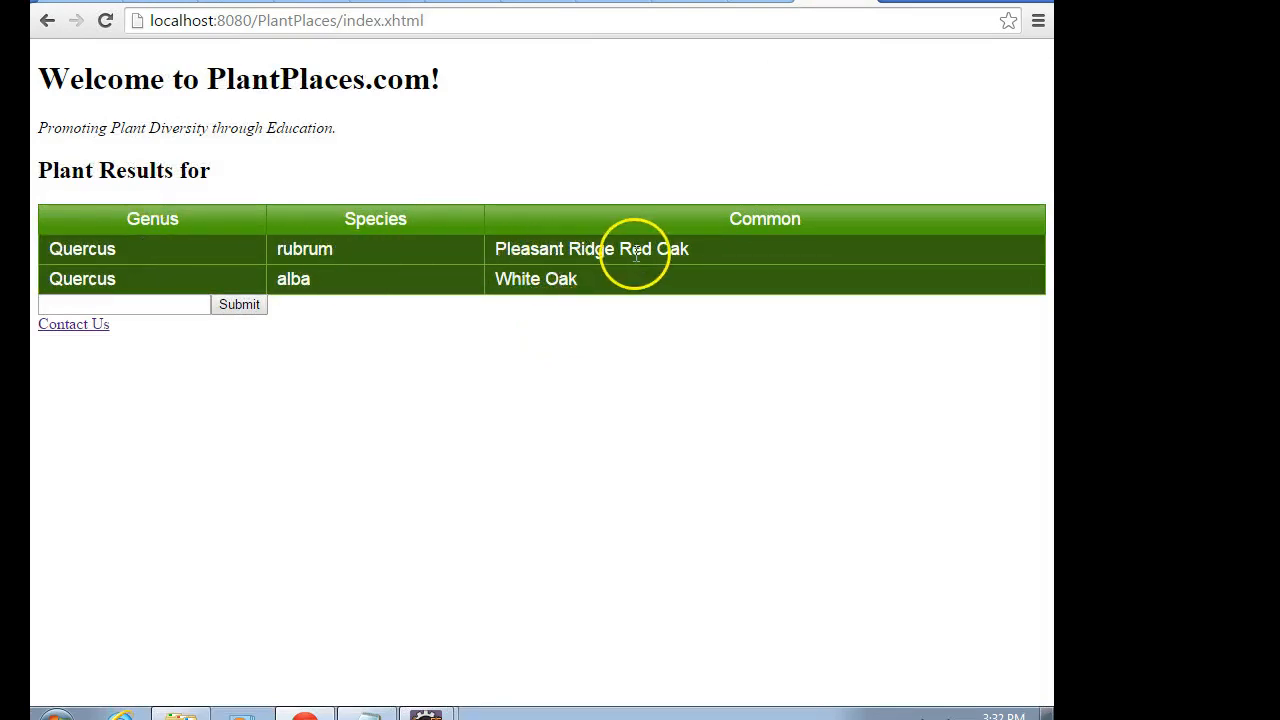
mouse_move(596, 290)
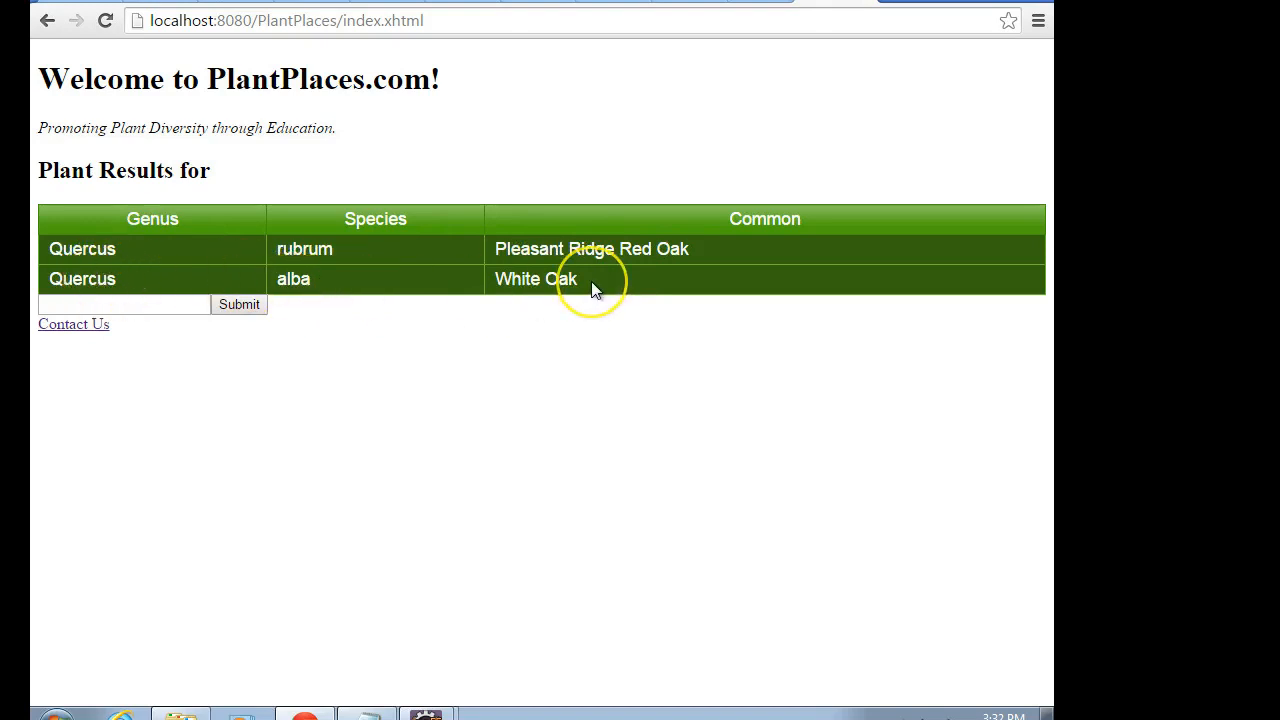
mouse_move(48, 20)
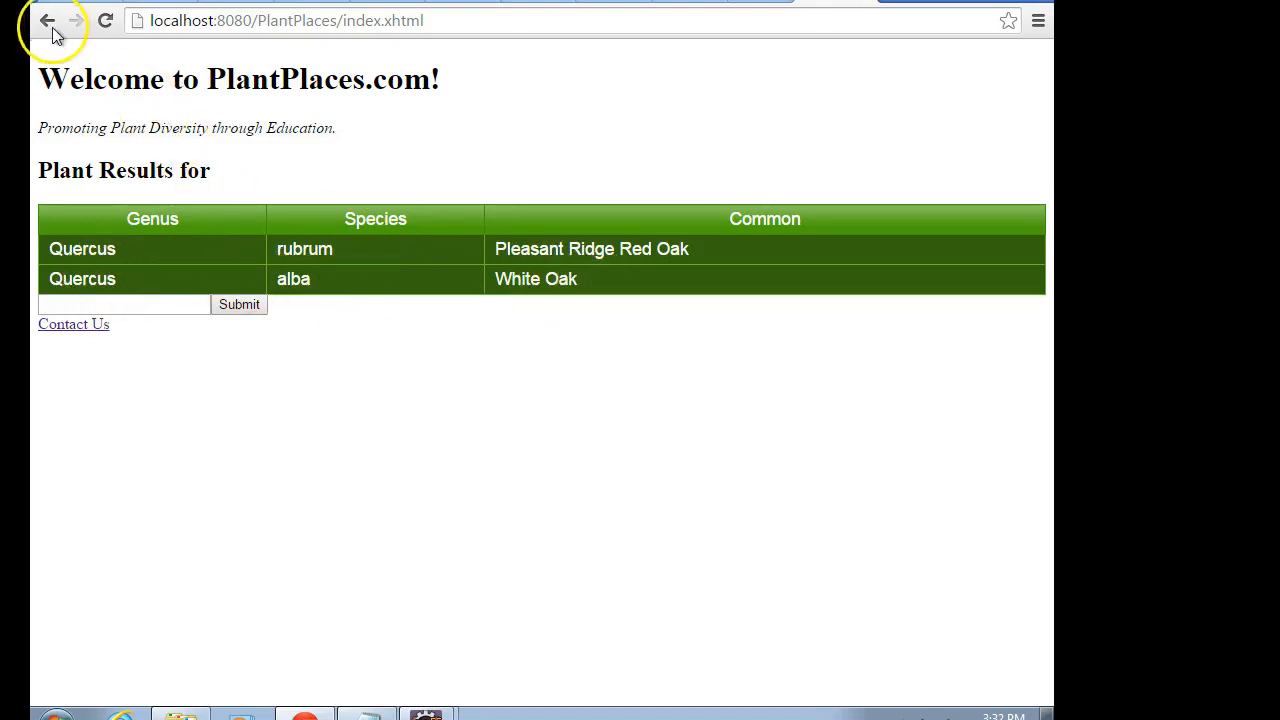
- Go back, replace the term with 'Paw' and get the Asimina triloba Potomac Pawpaw result
click(48, 20)
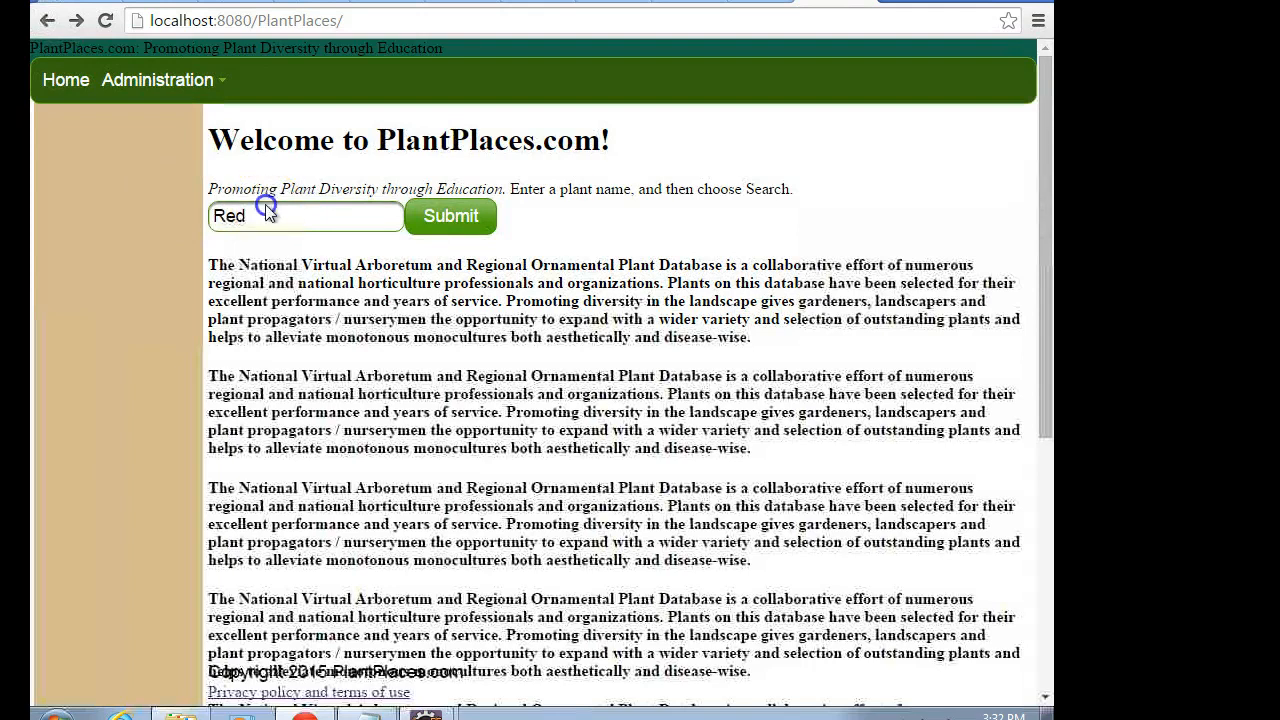
double_click(228, 216)
text(Paw)
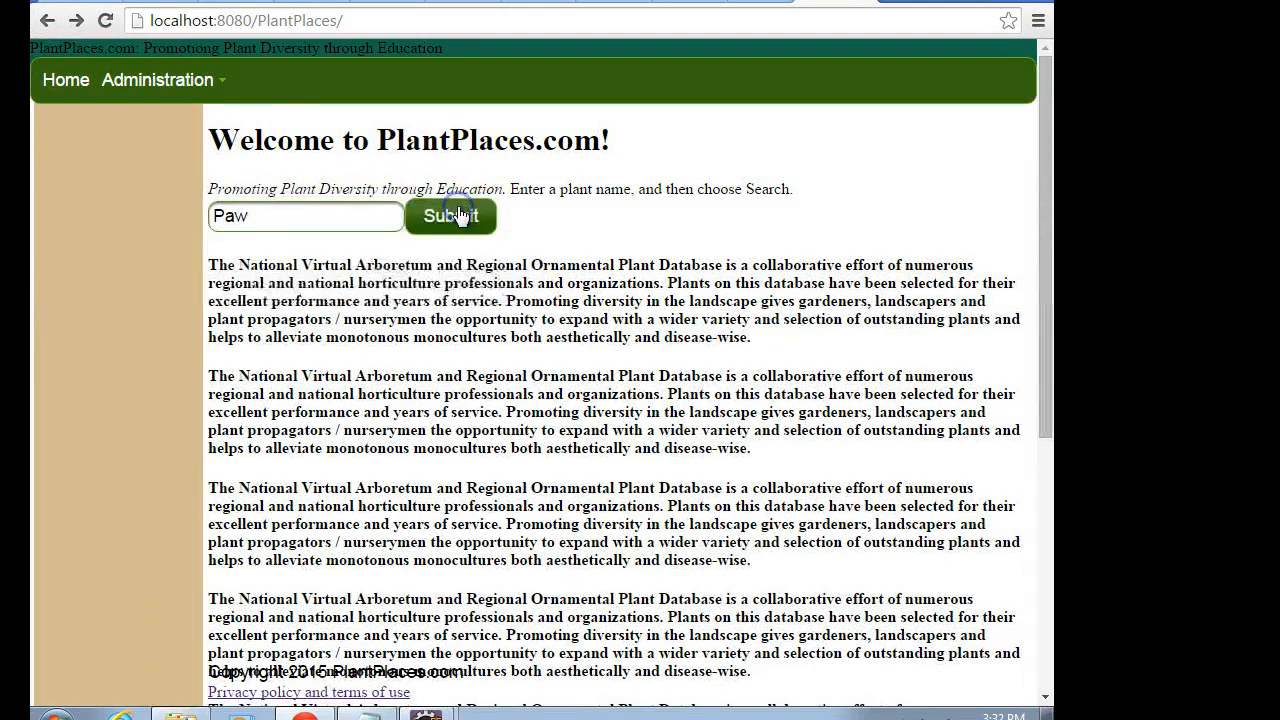
click(450, 216)
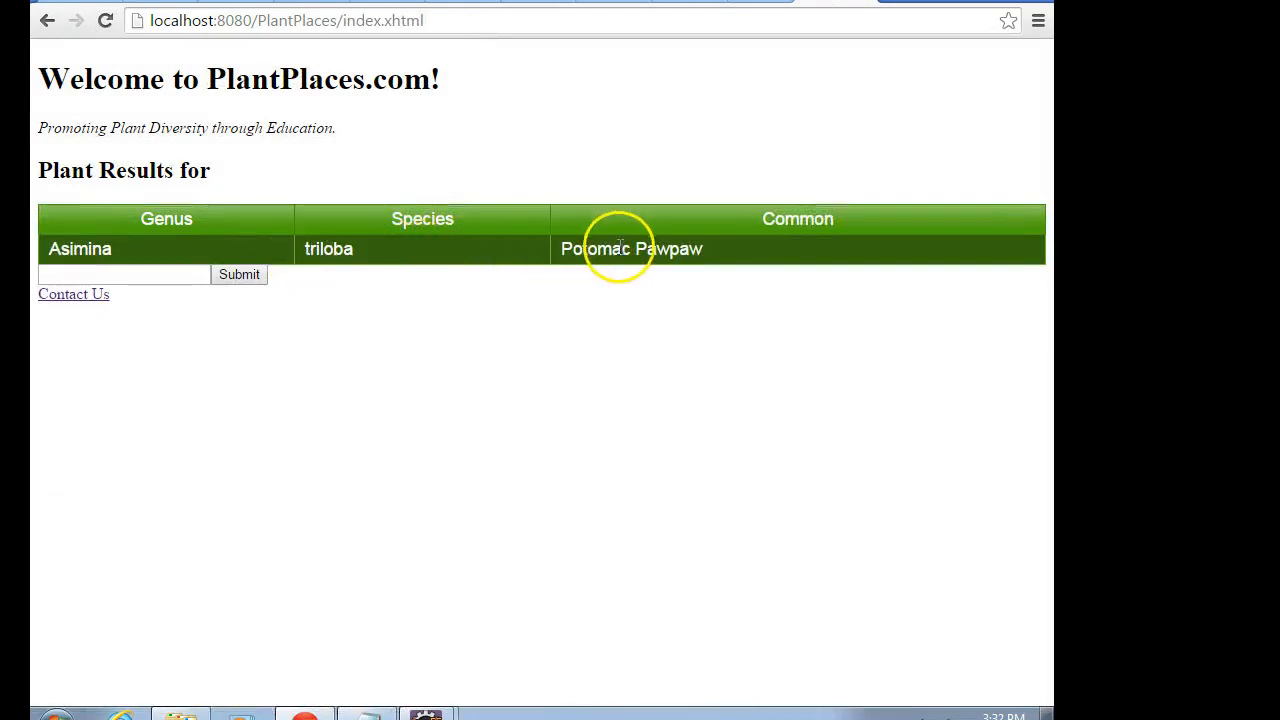
mouse_move(204, 218)
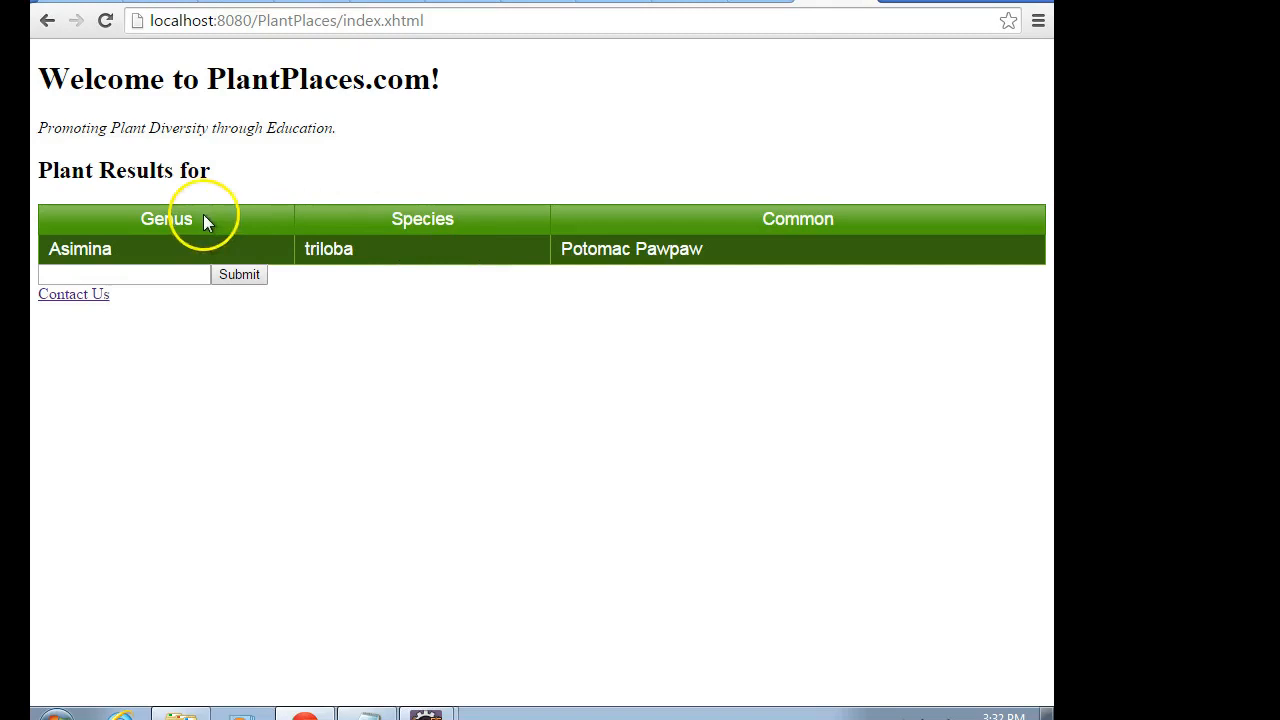
mouse_move(436, 376)
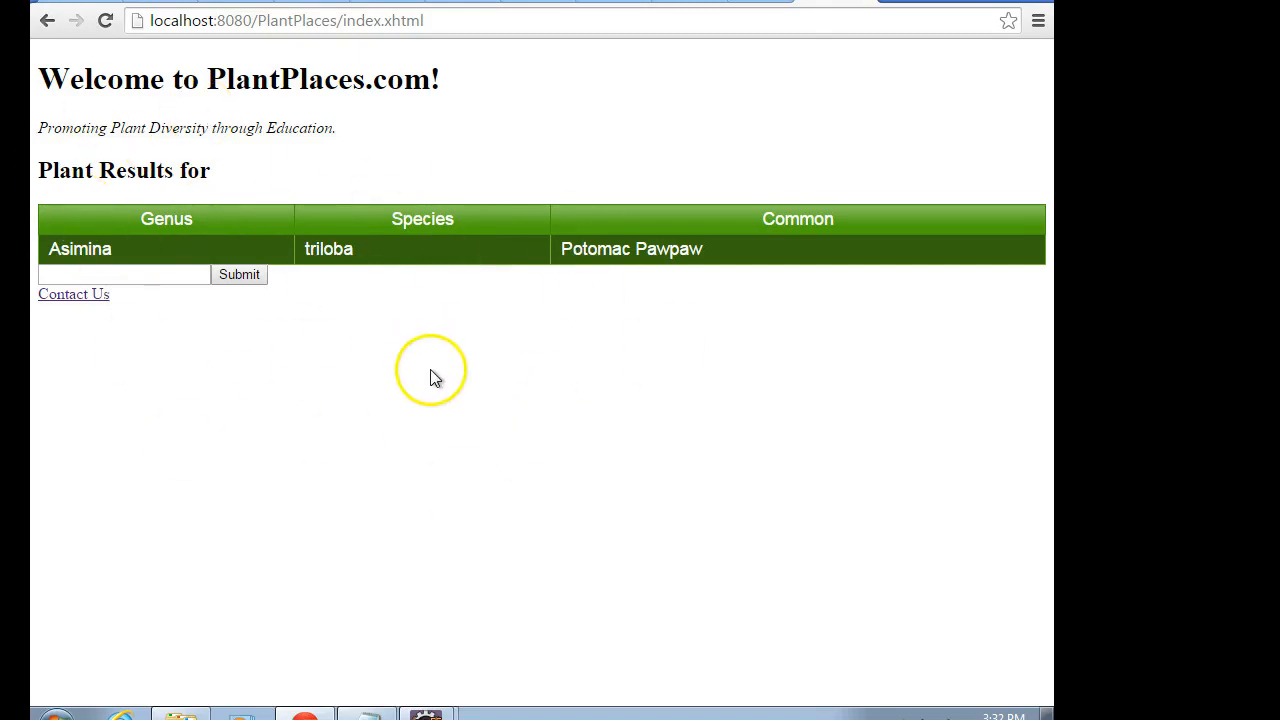
mouse_move(660, 348)
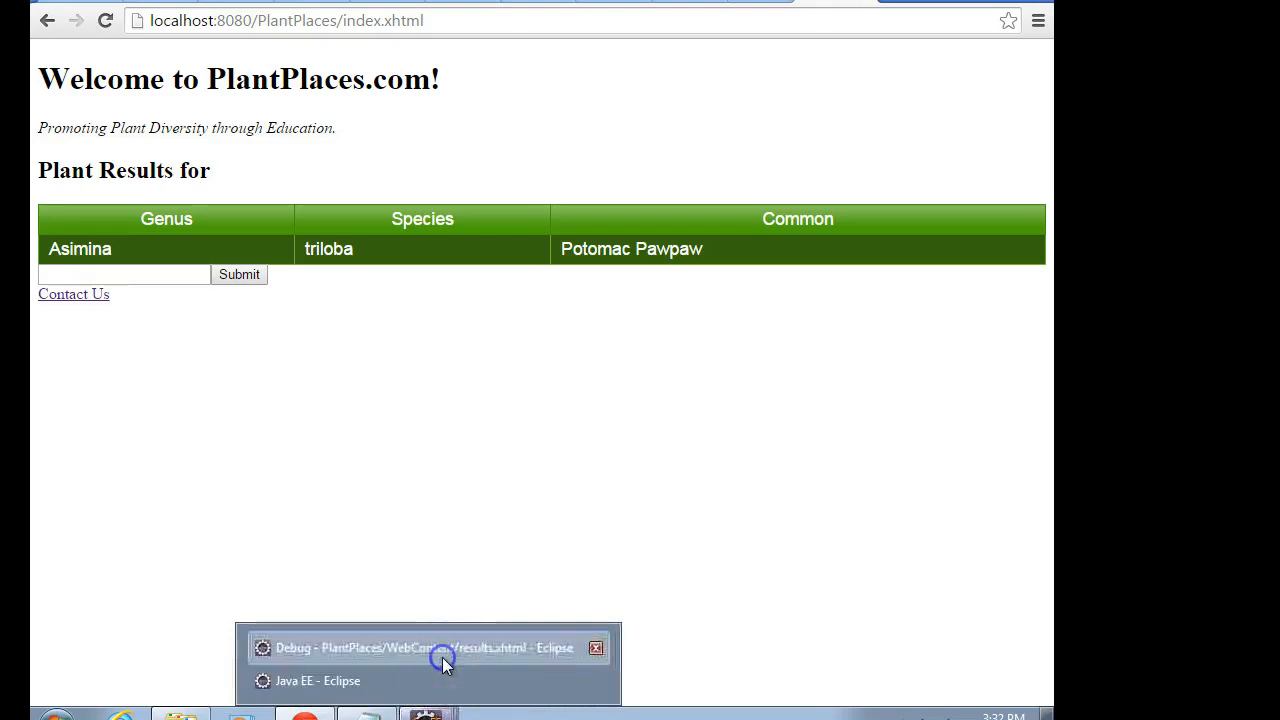
click(428, 648)
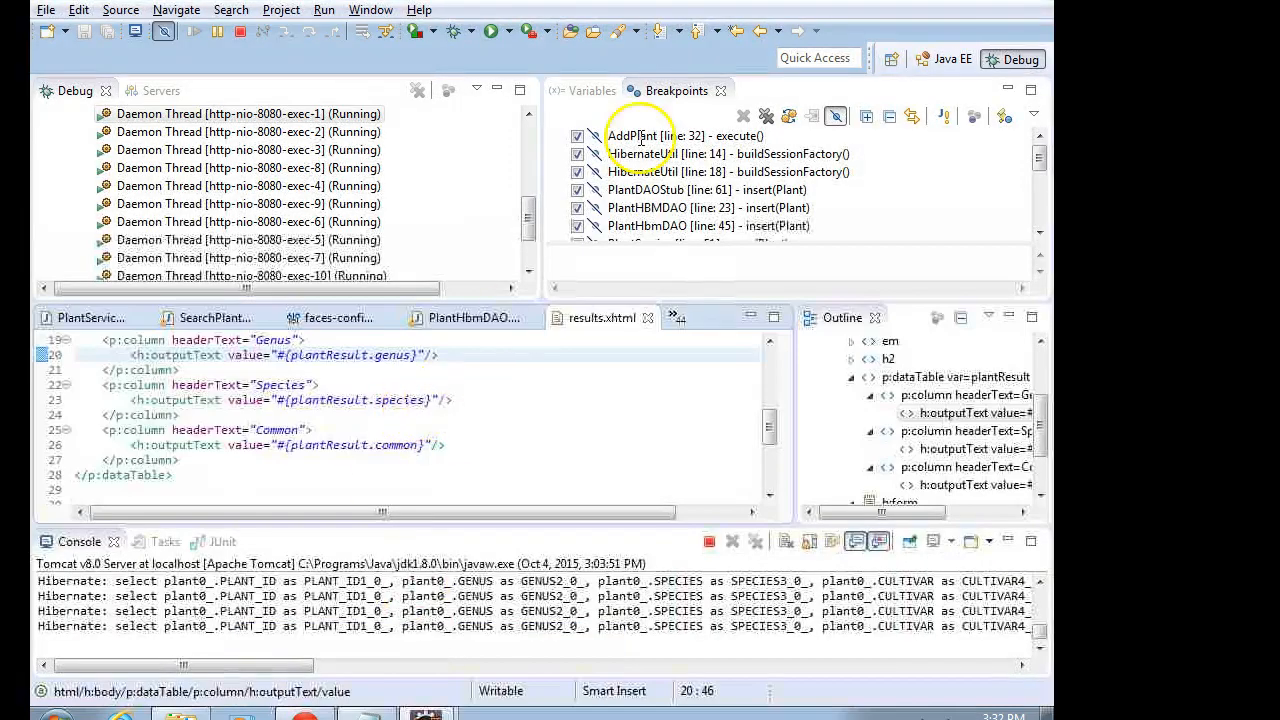
click(372, 8)
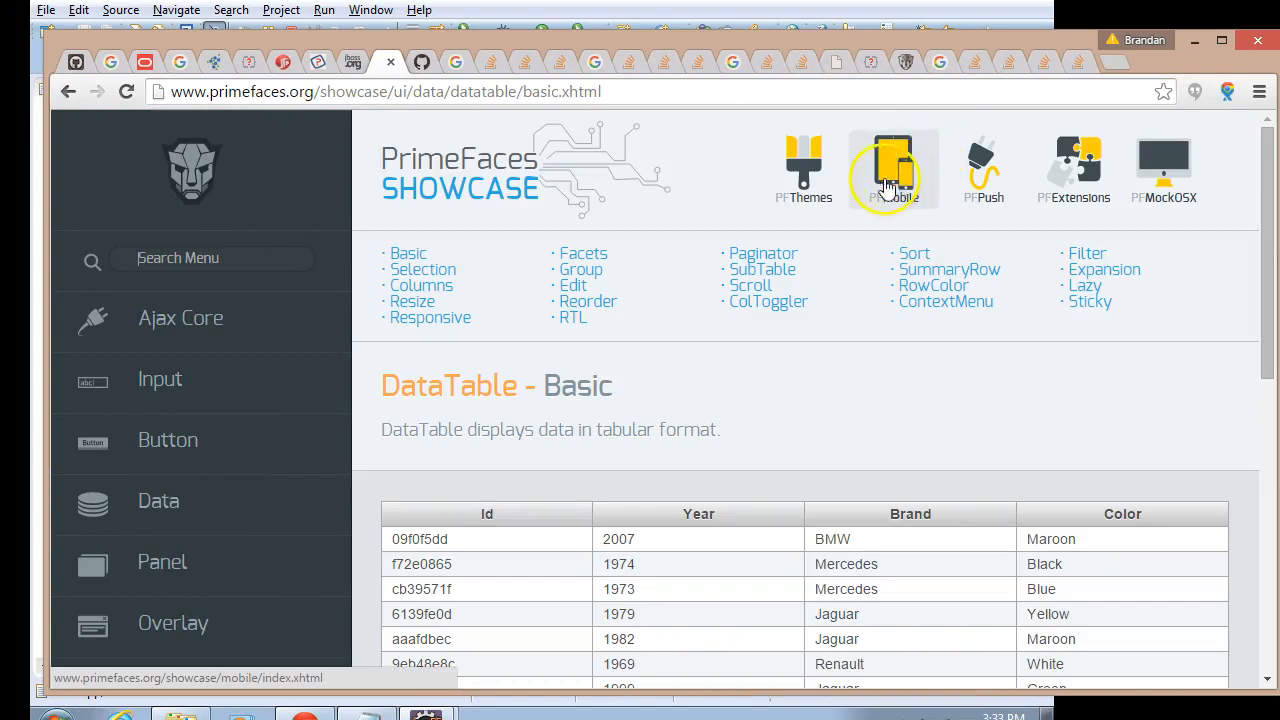
- Browse the Showcase theme list (Afterdark, Aristo, Bootstrap) from the DataTable Basic demo
click(804, 168)
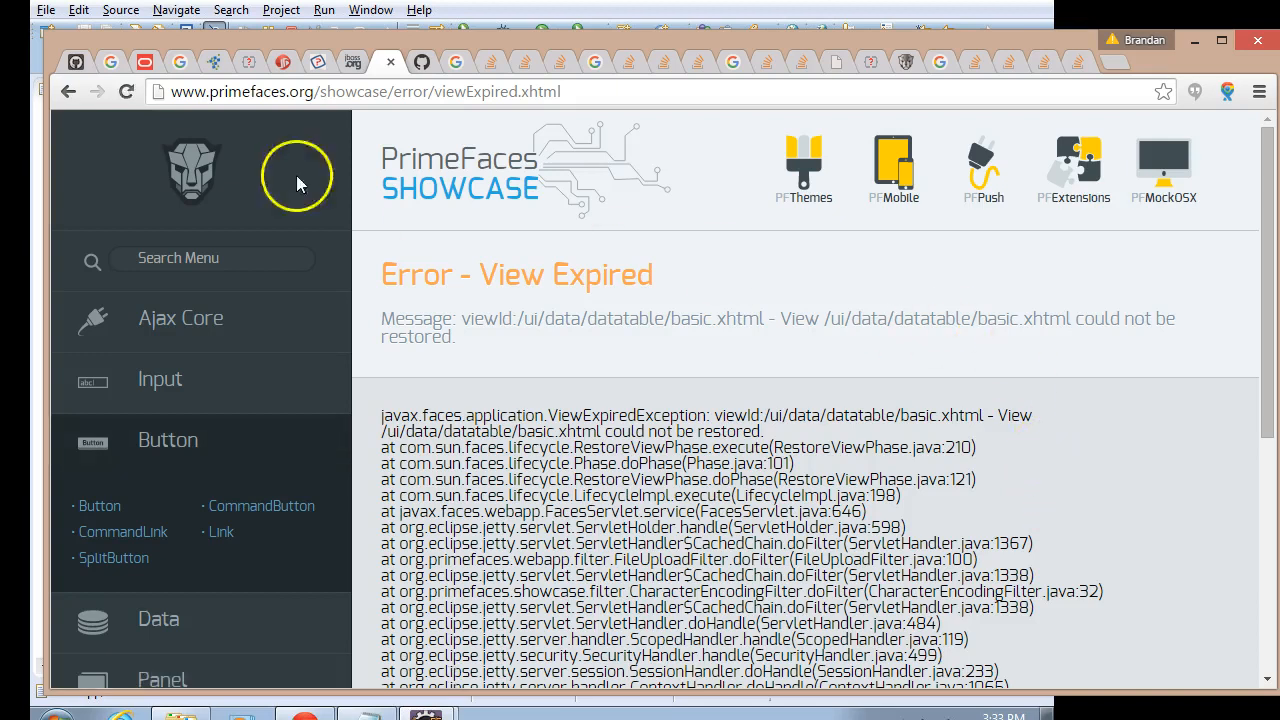
click(96, 92)
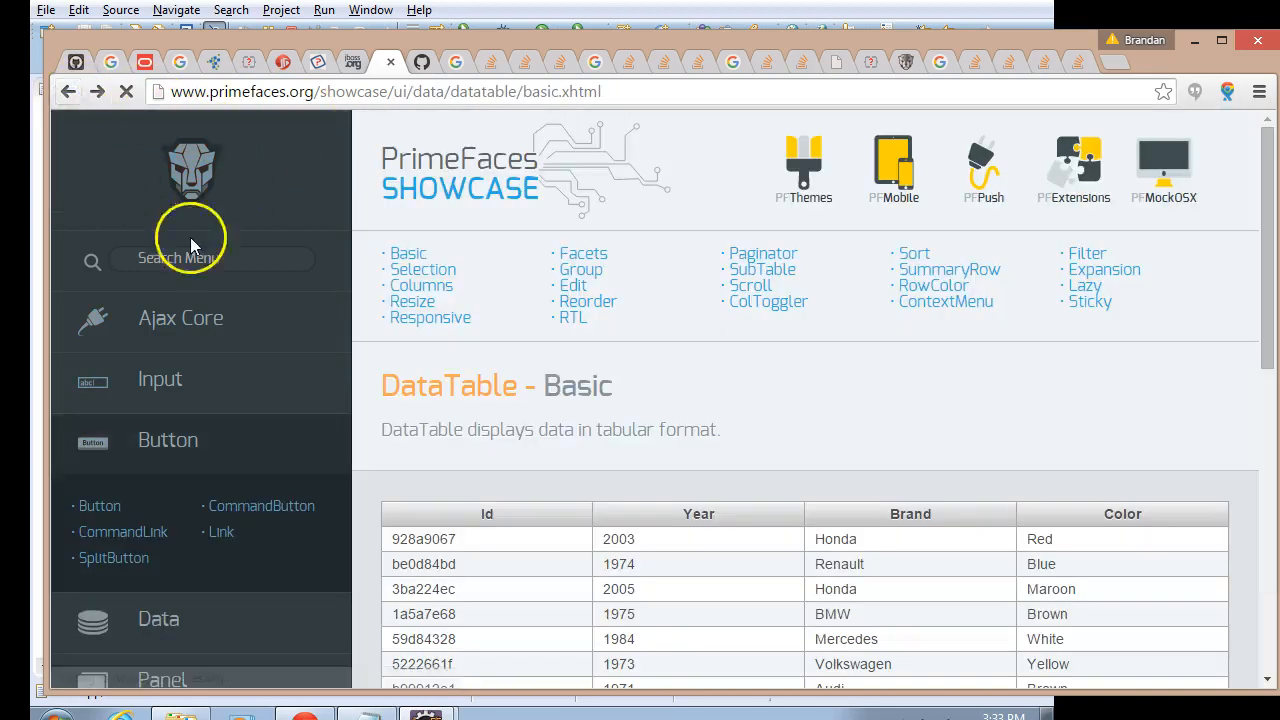
click(804, 168)
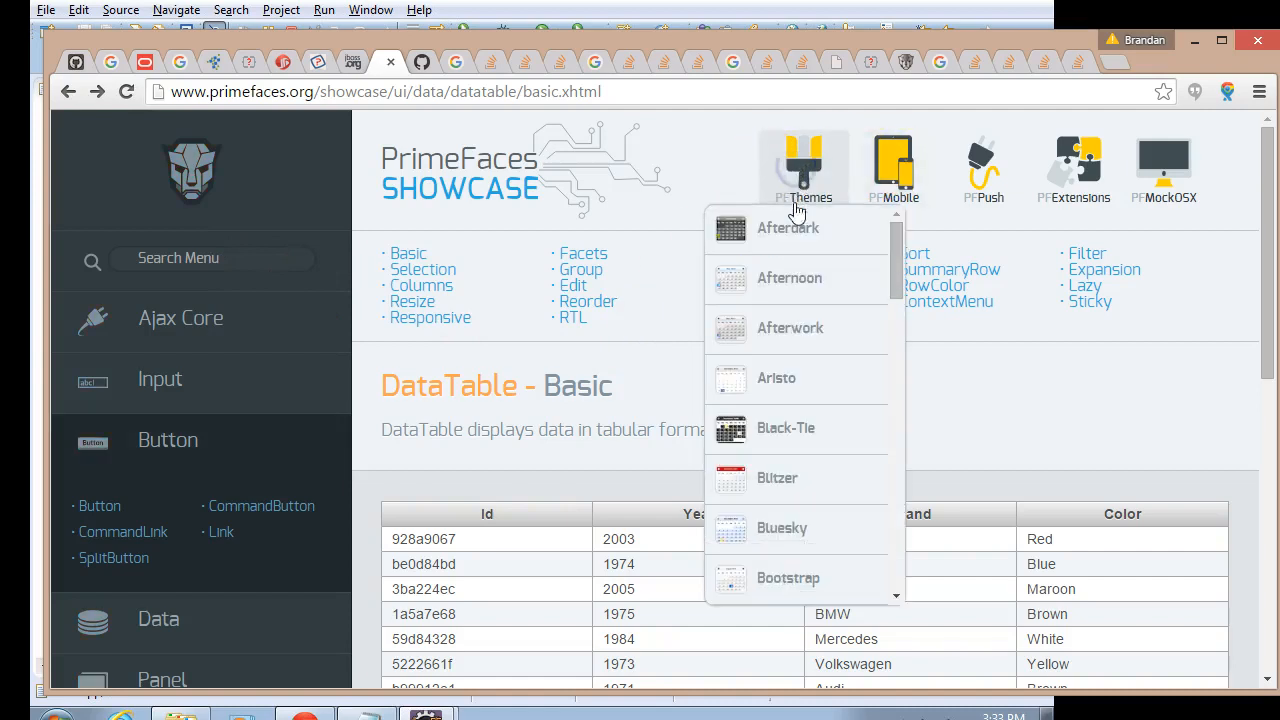
scroll(down, 3)
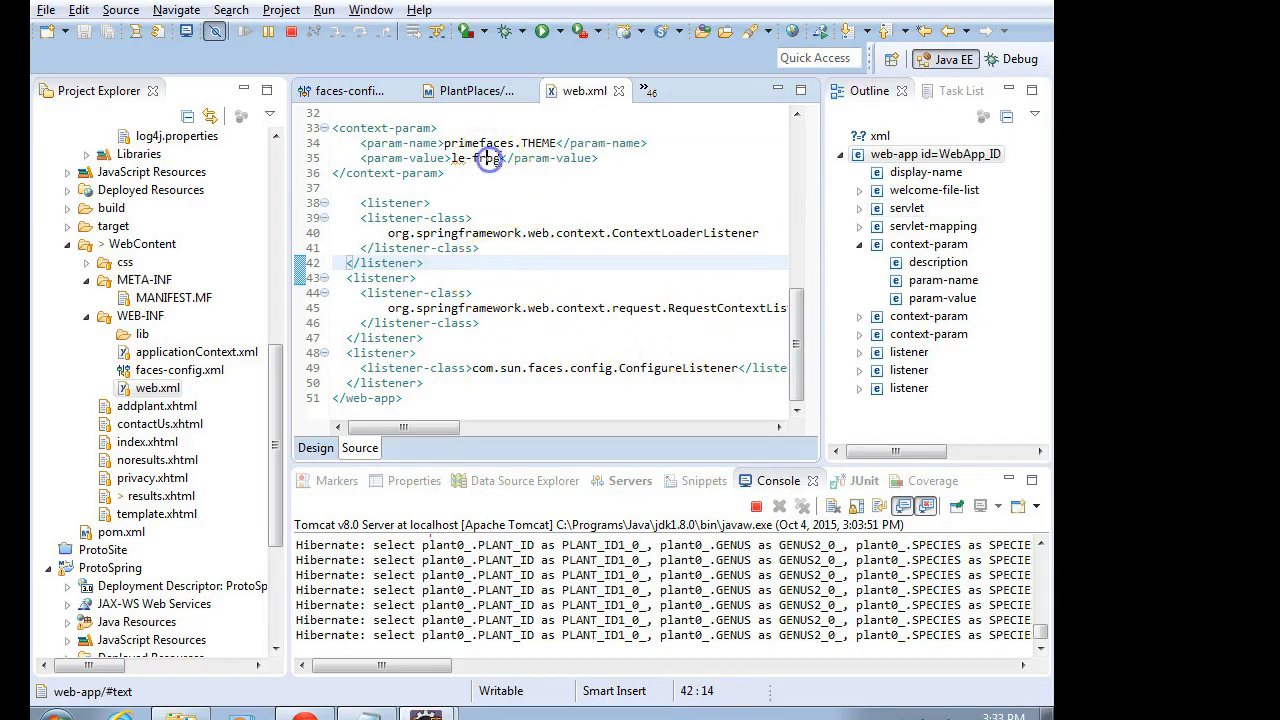
- Select the primefaces.THEME param-value in web.xml that sets the application's theme
double_click(480, 158)
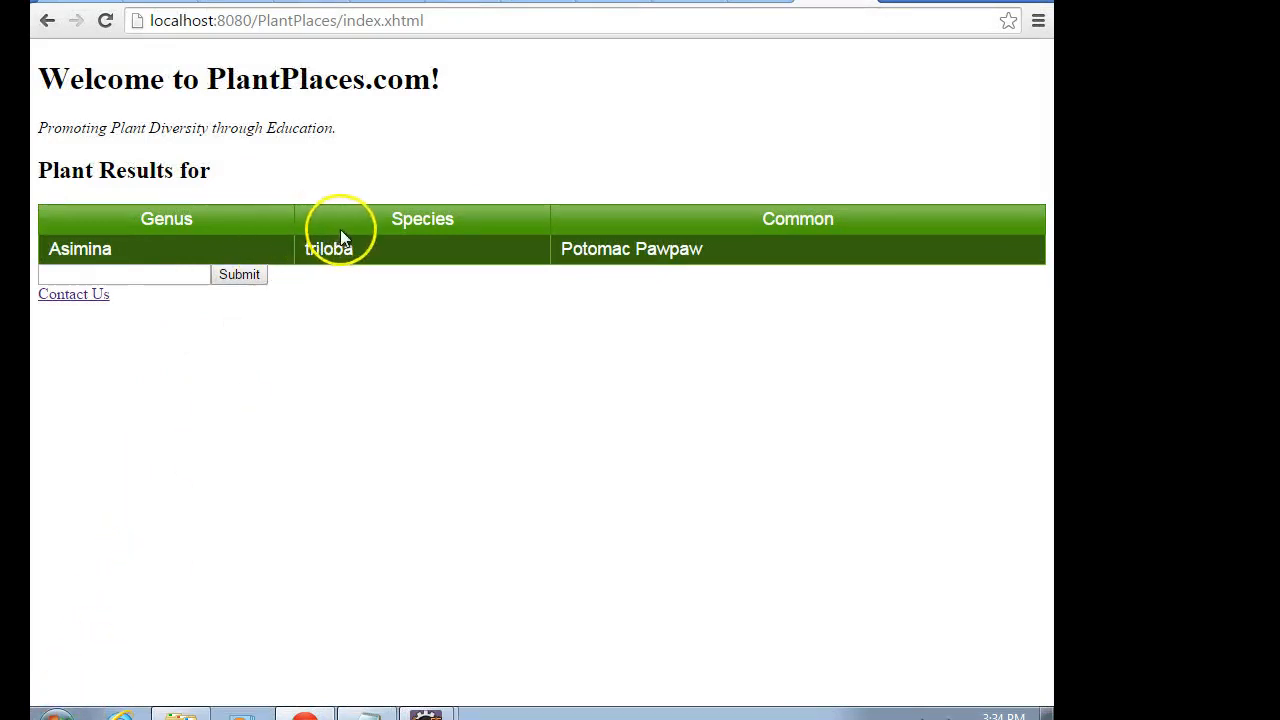
mouse_move(364, 280)
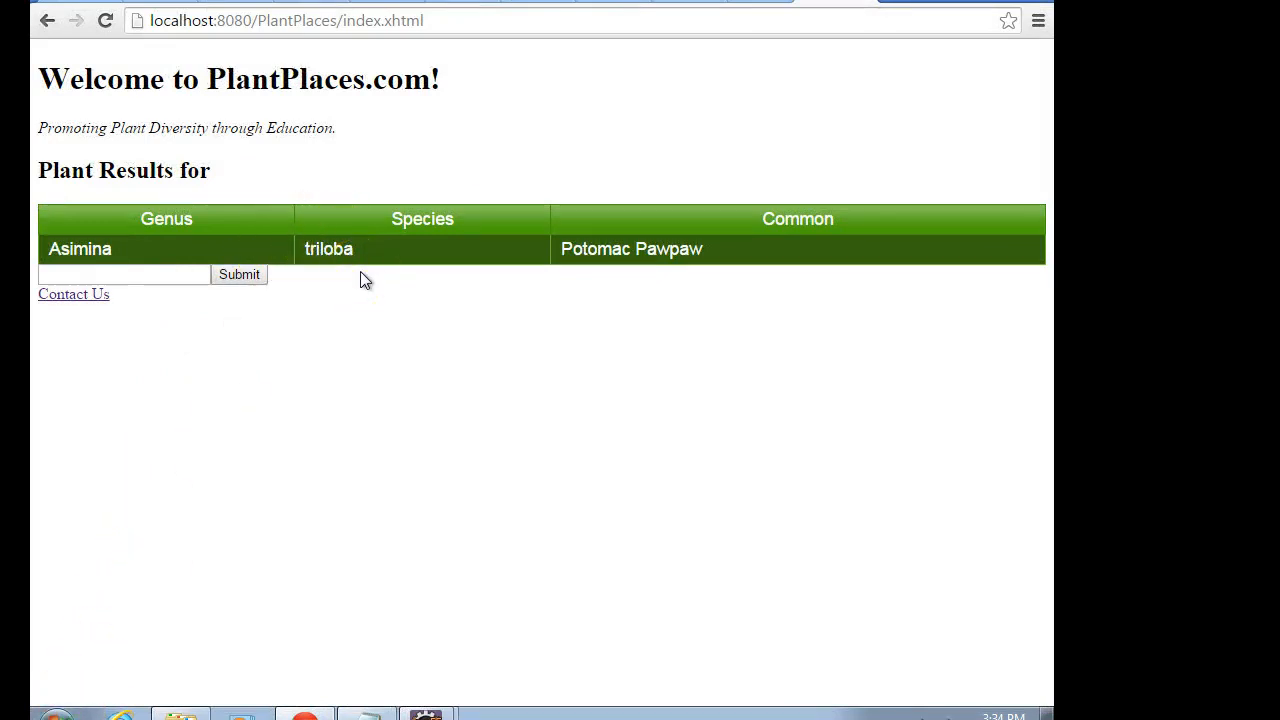